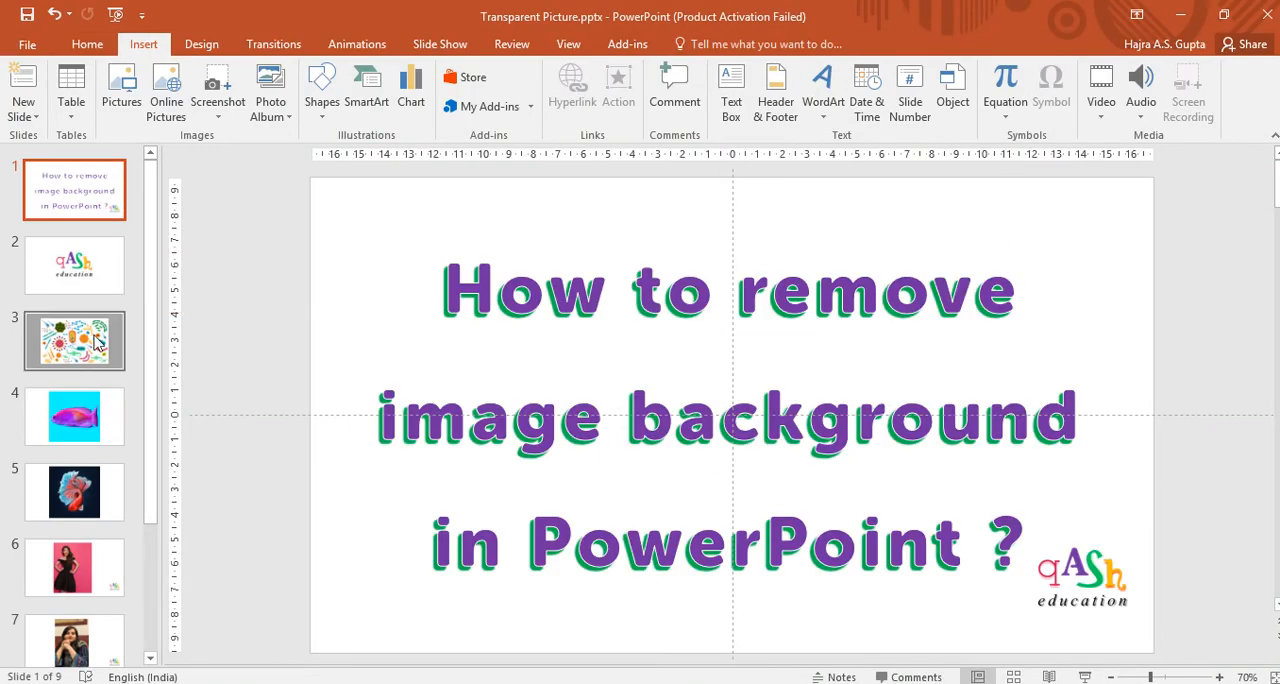
Go to slide 3 with the colourful bacteria illustration
click(74, 340)
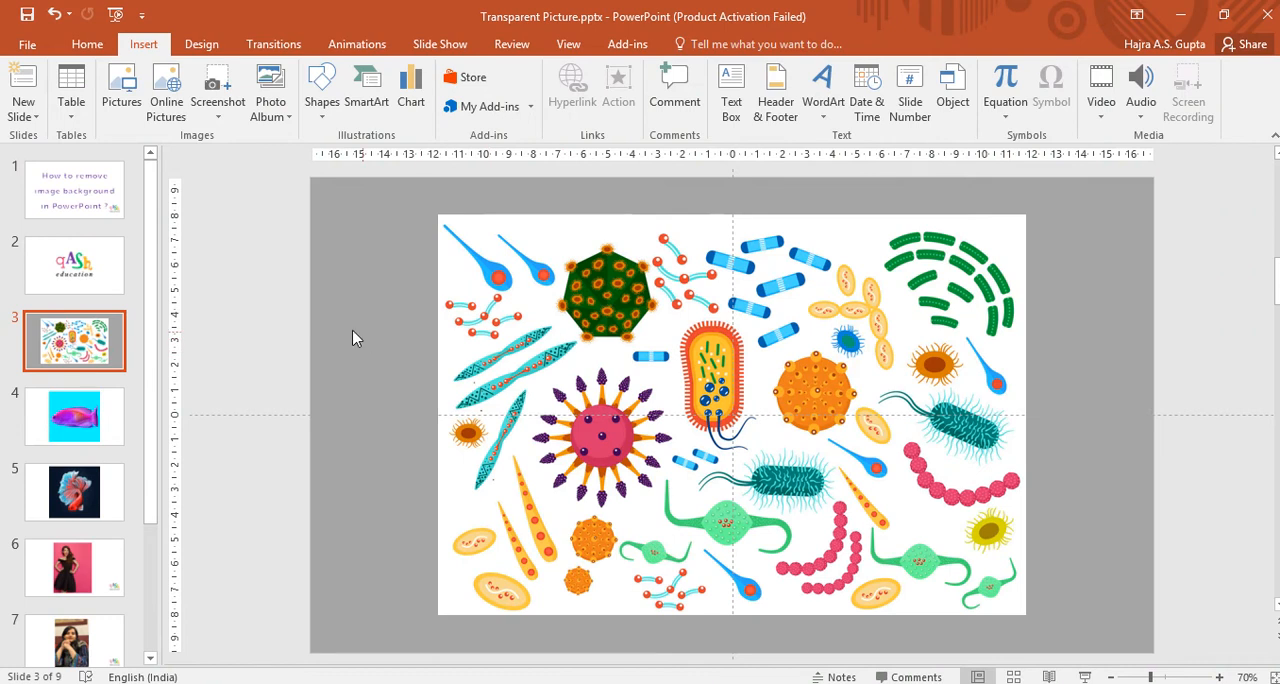
mouse_move(572, 430)
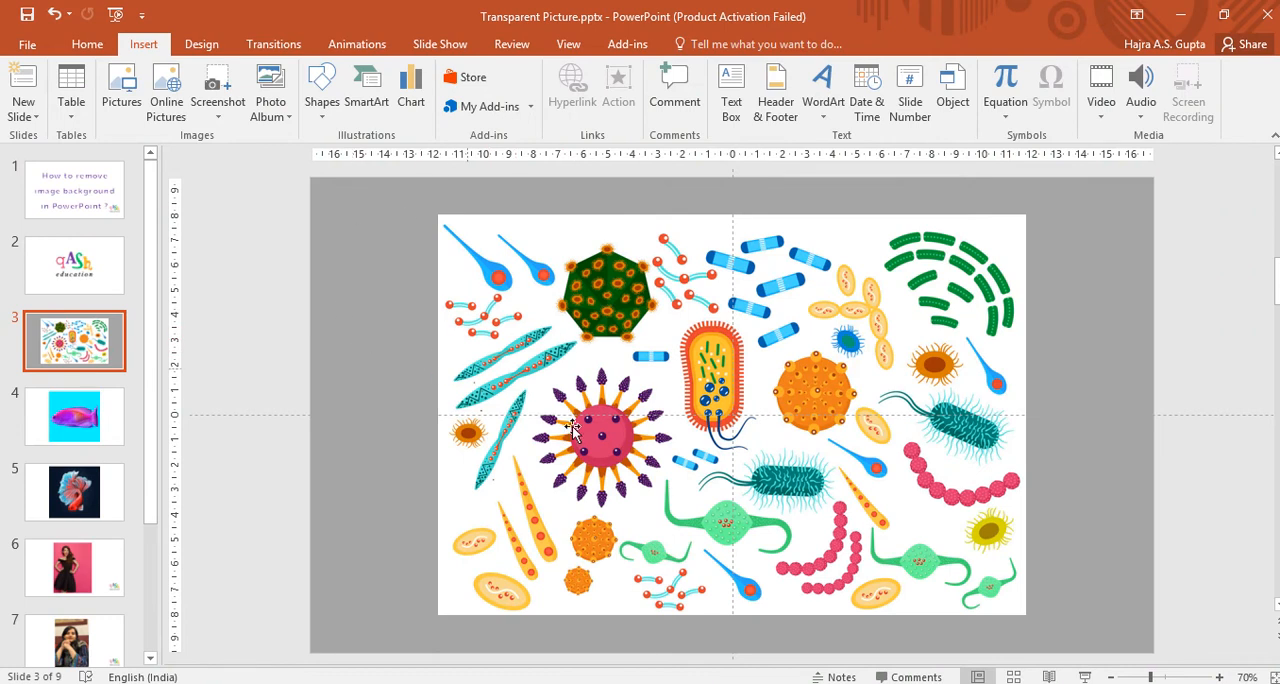
mouse_move(504, 324)
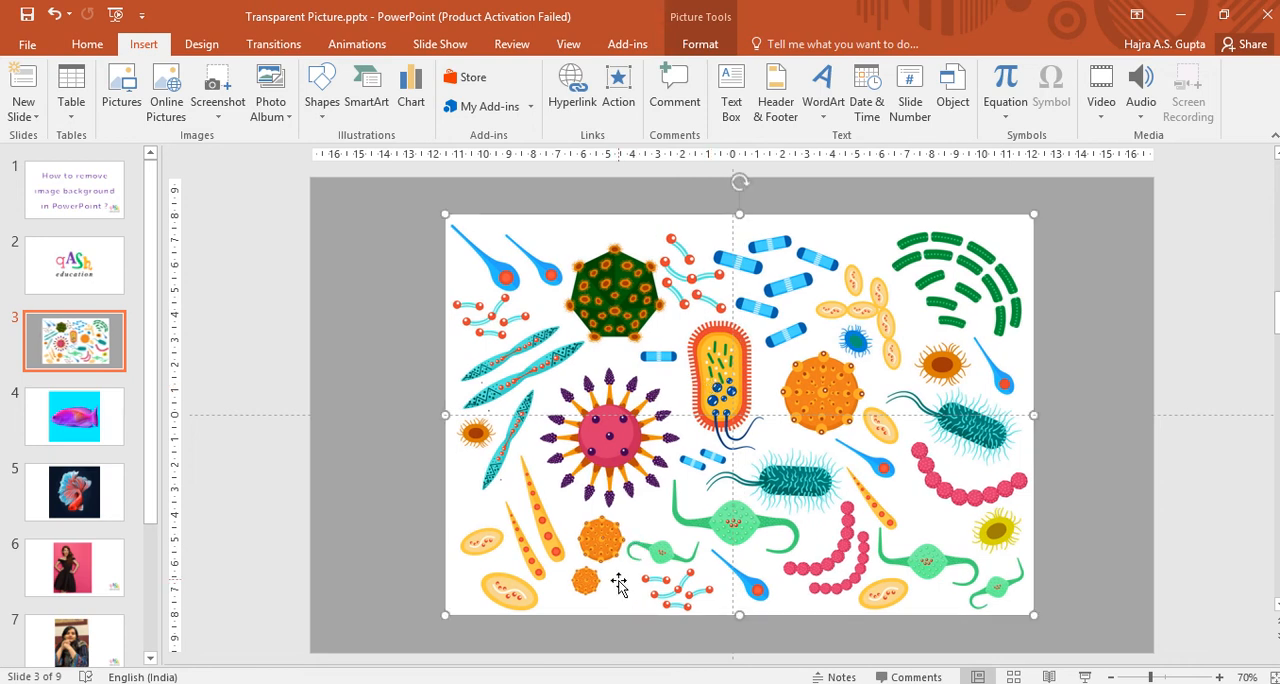
mouse_move(804, 276)
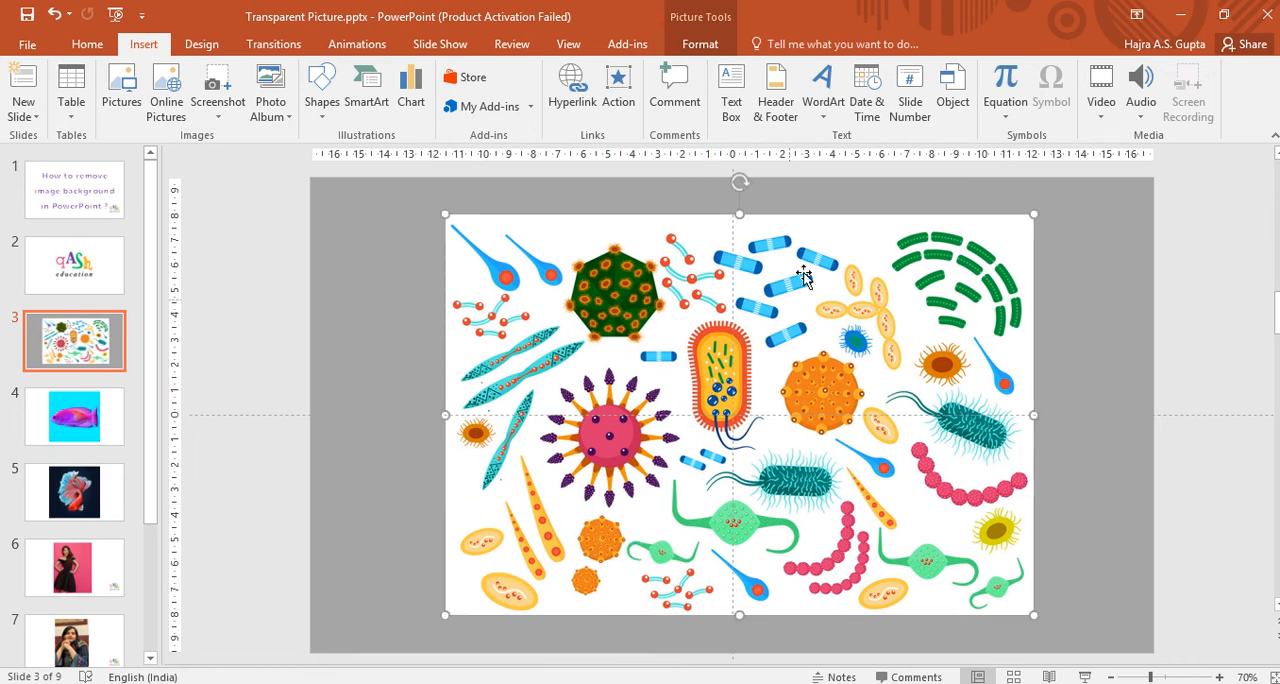
mouse_move(848, 246)
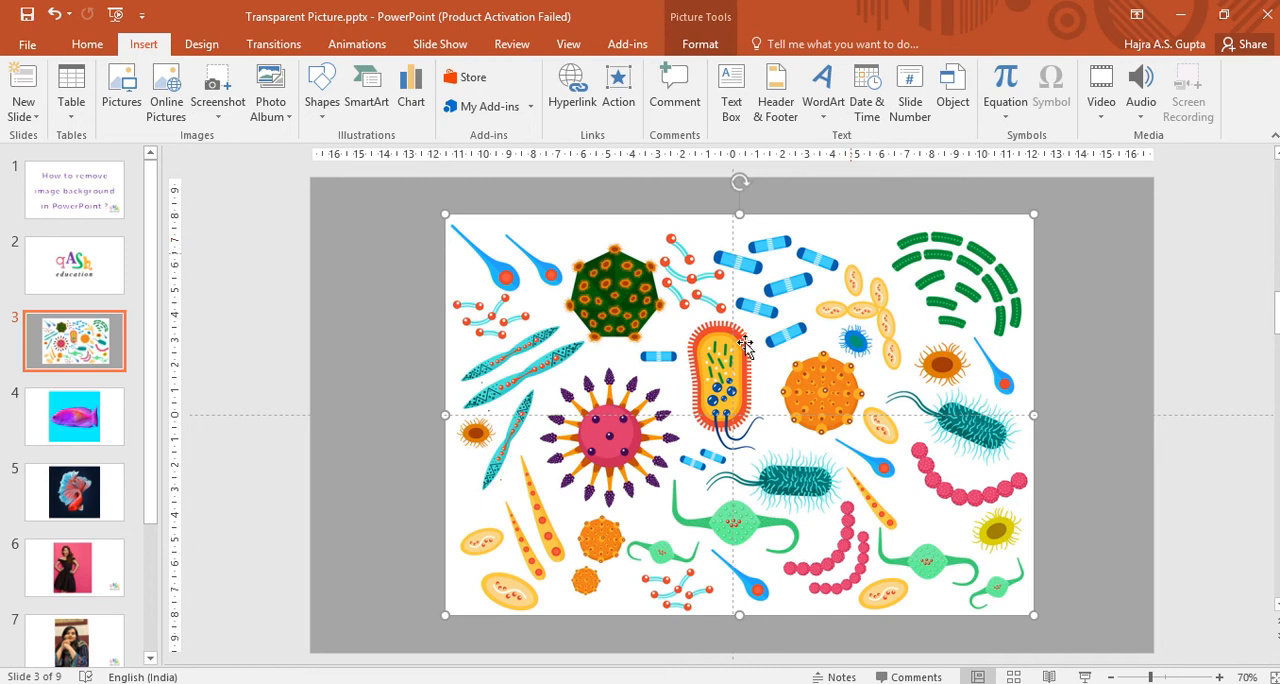
mouse_move(726, 350)
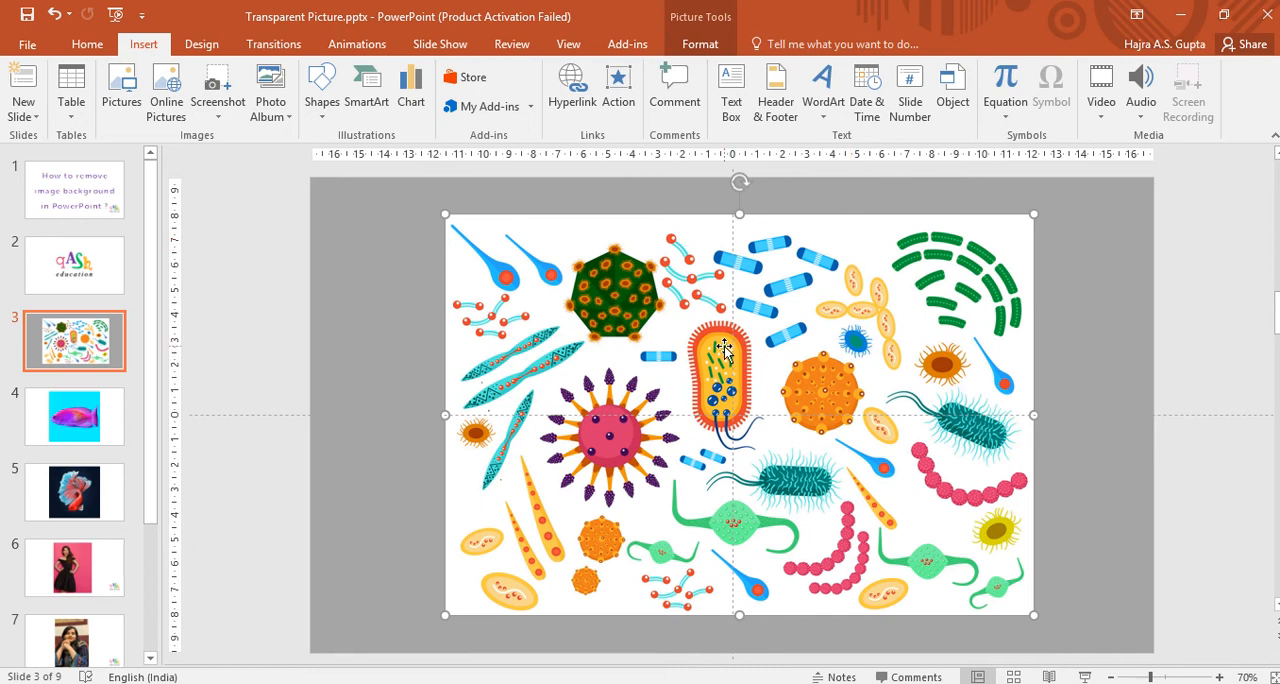
Set the bacteria picture's white background as its transparent colour via Color > Set Transparent Color
click(700, 44)
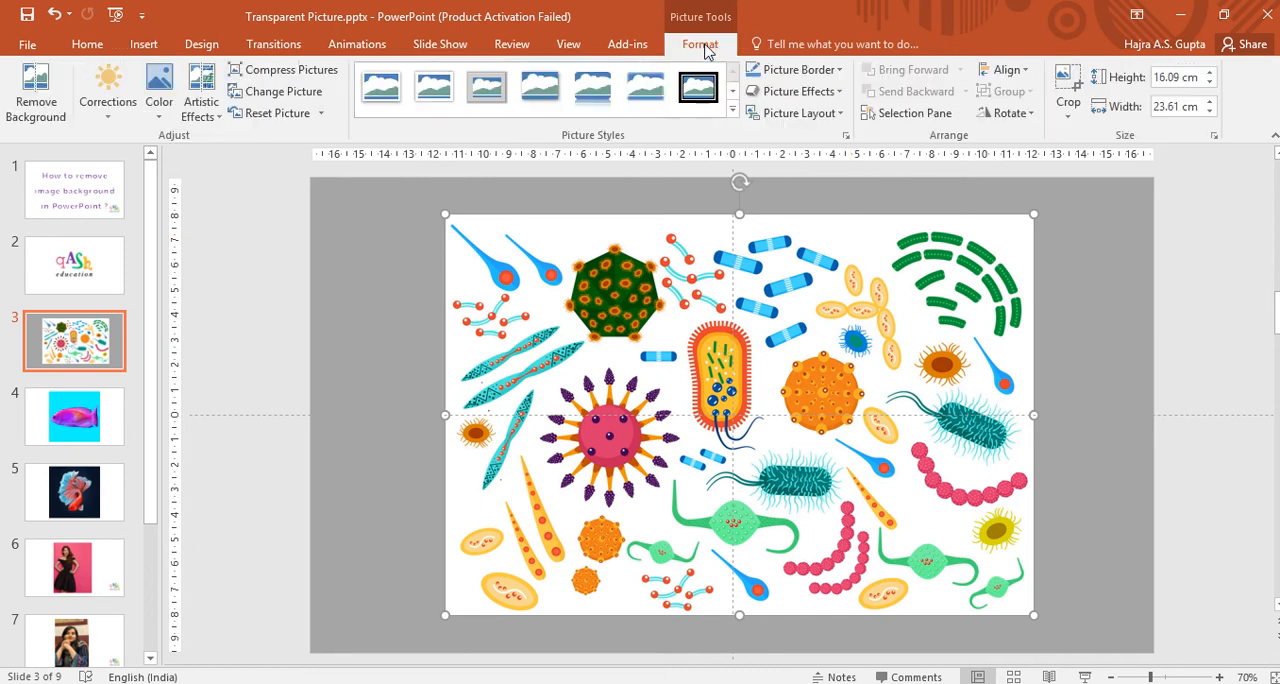
click(160, 90)
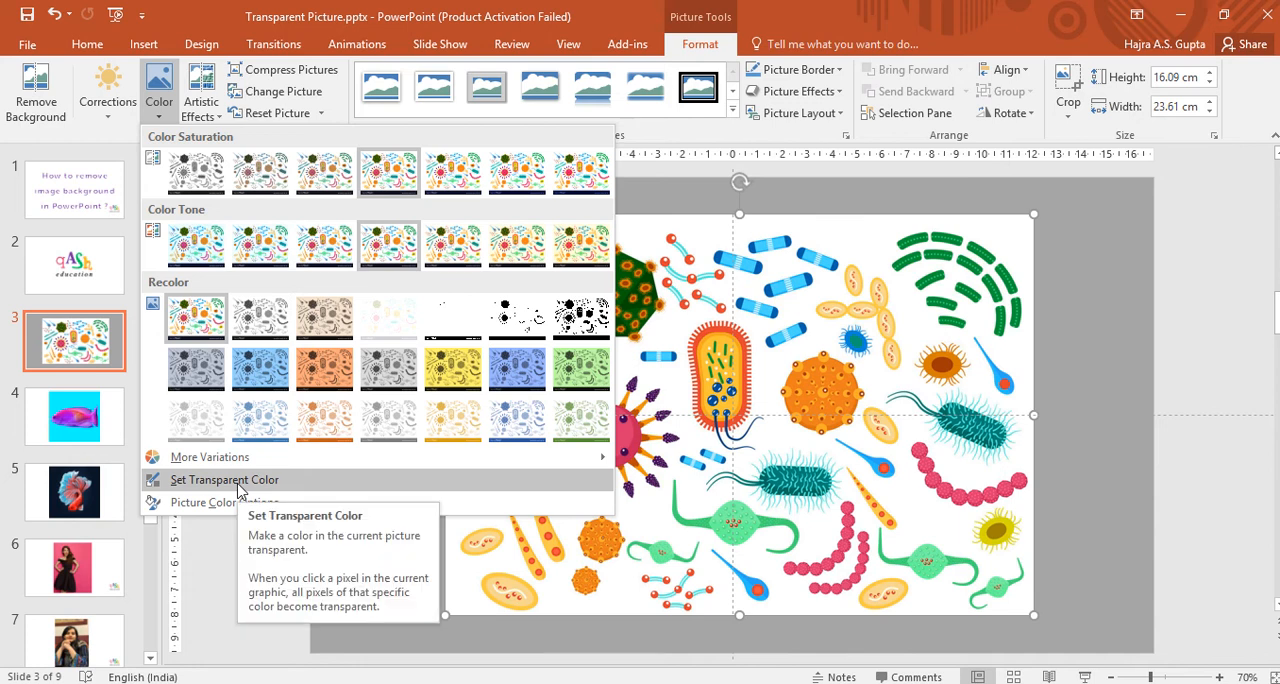
click(224, 480)
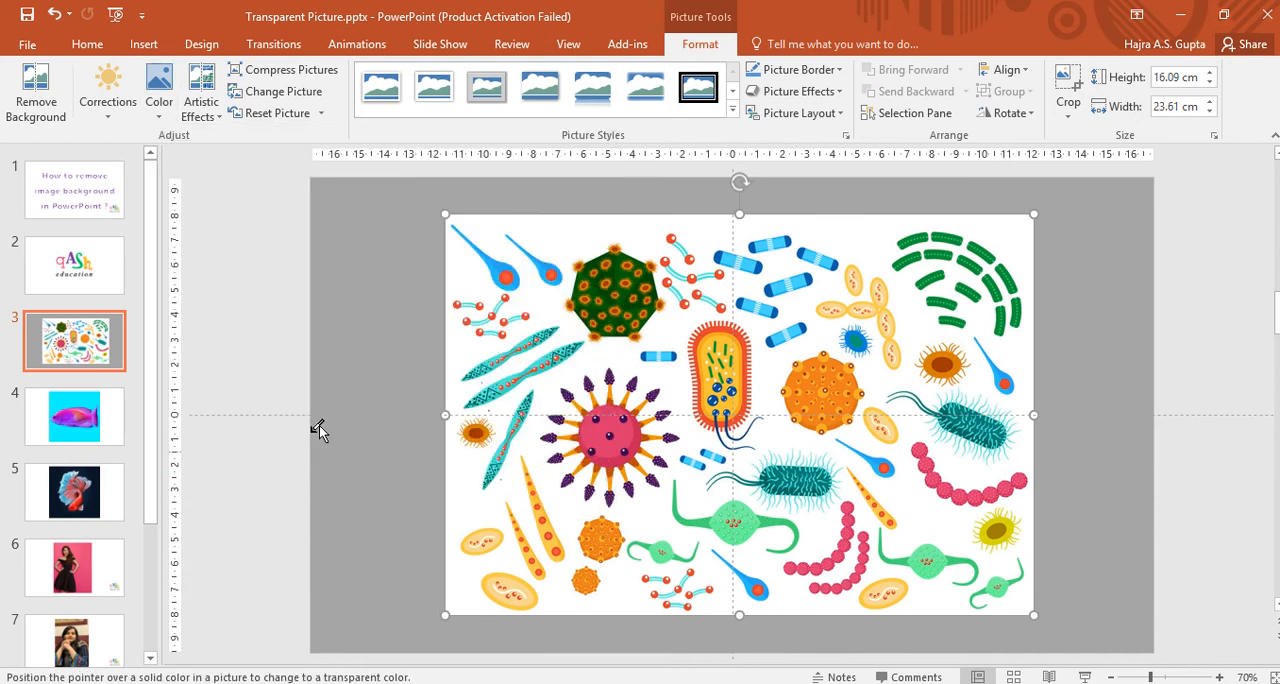
mouse_move(568, 230)
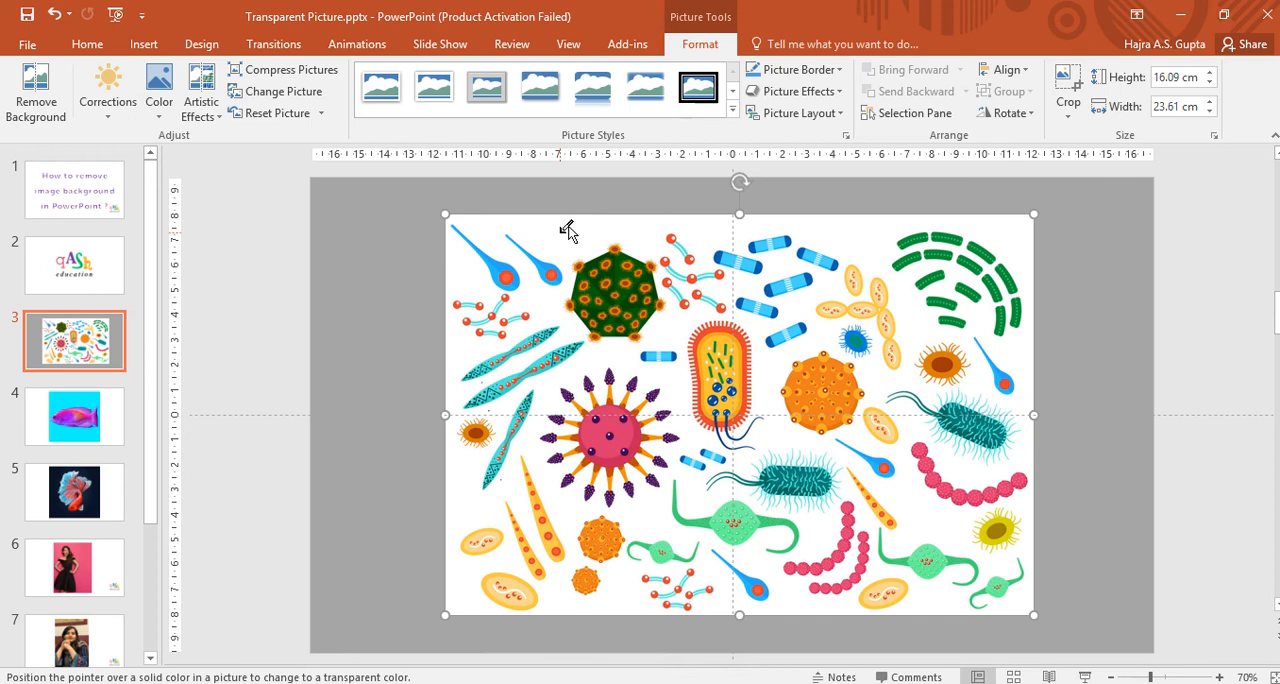
mouse_move(570, 238)
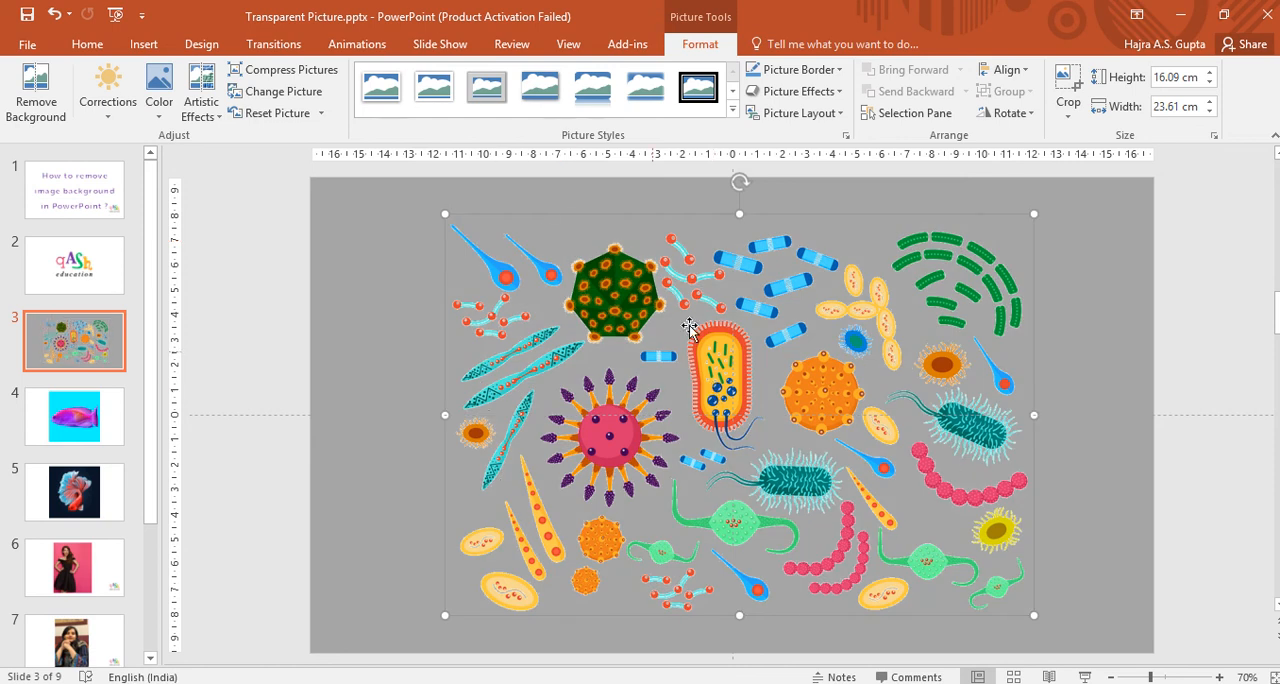
mouse_move(596, 330)
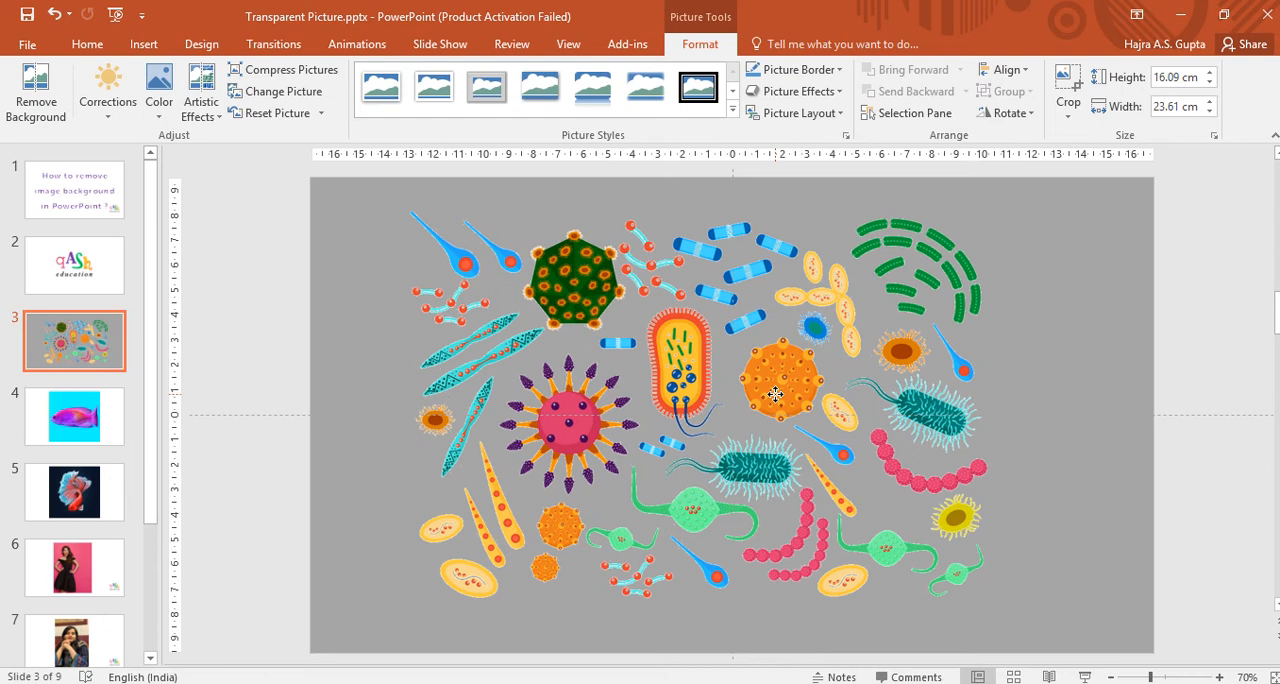
click(610, 364)
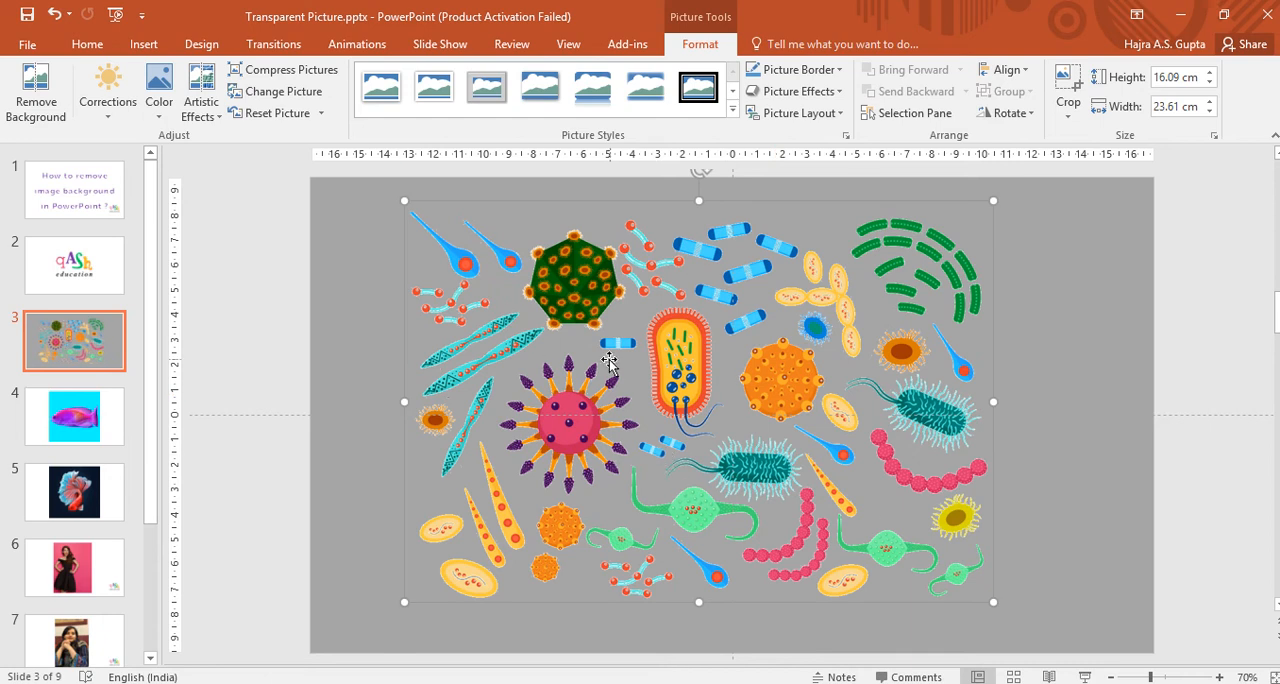
mouse_move(638, 338)
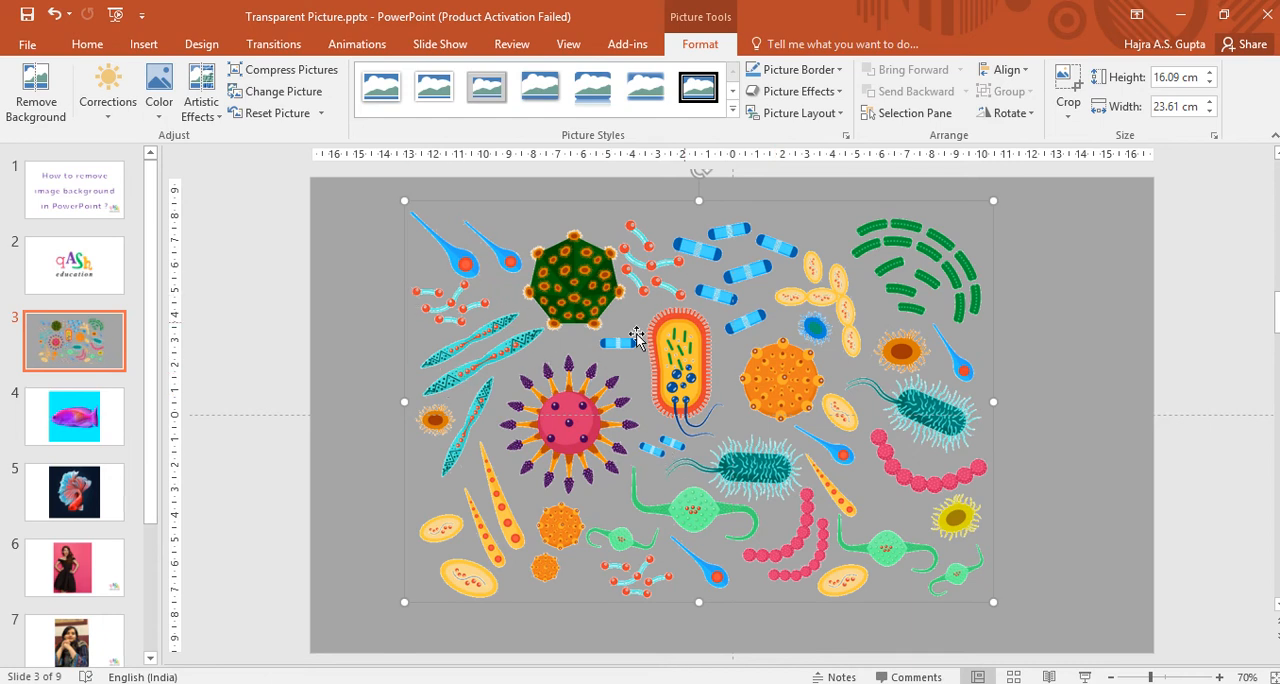
mouse_move(604, 256)
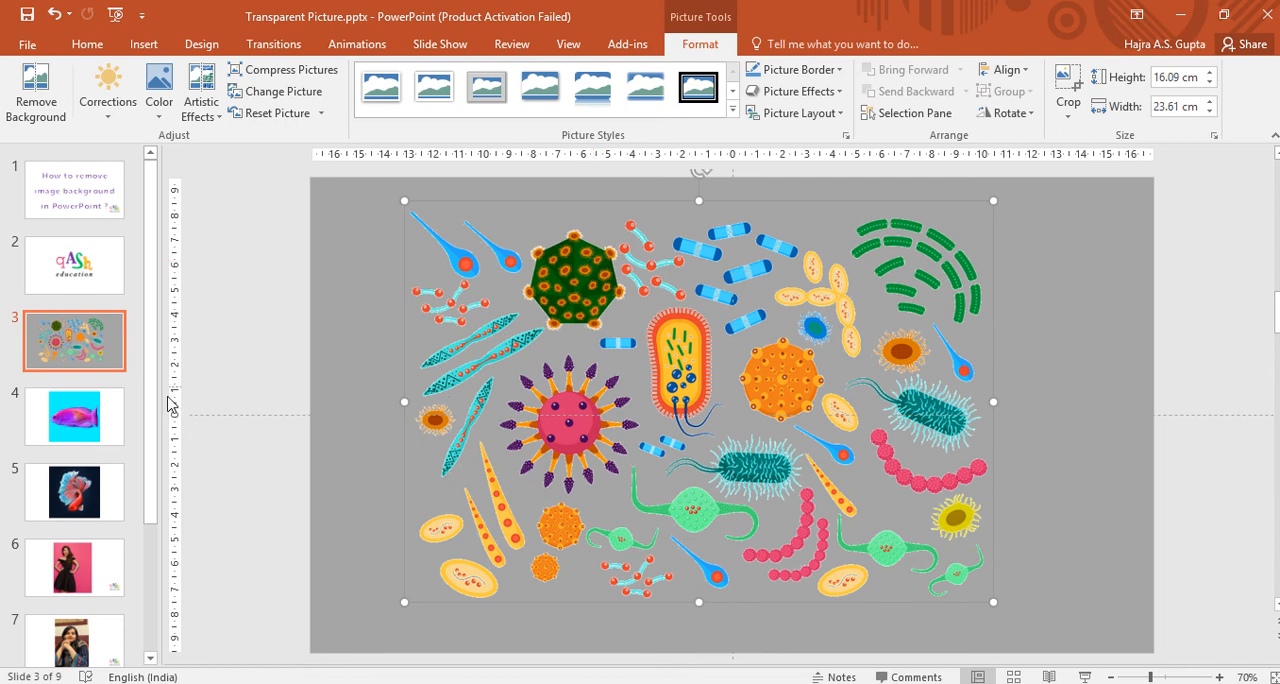
On slide 4, make the purple fish picture's cyan background transparent via Set Transparent Color
click(74, 416)
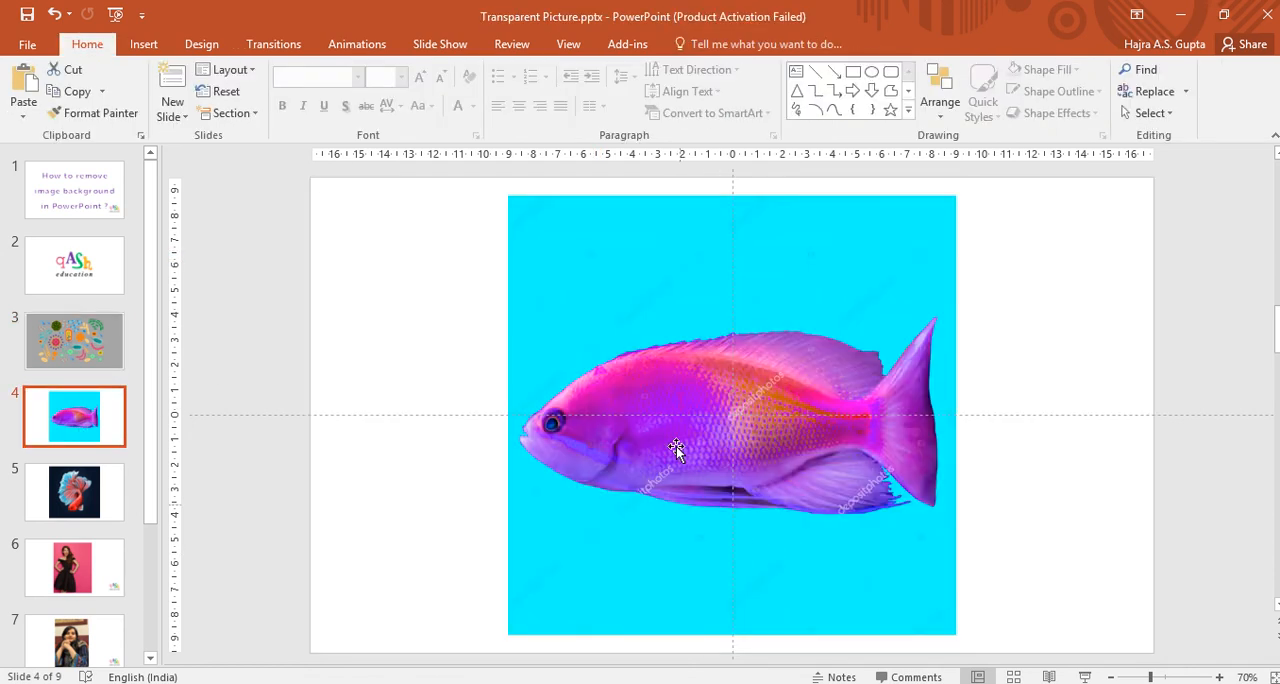
mouse_move(606, 328)
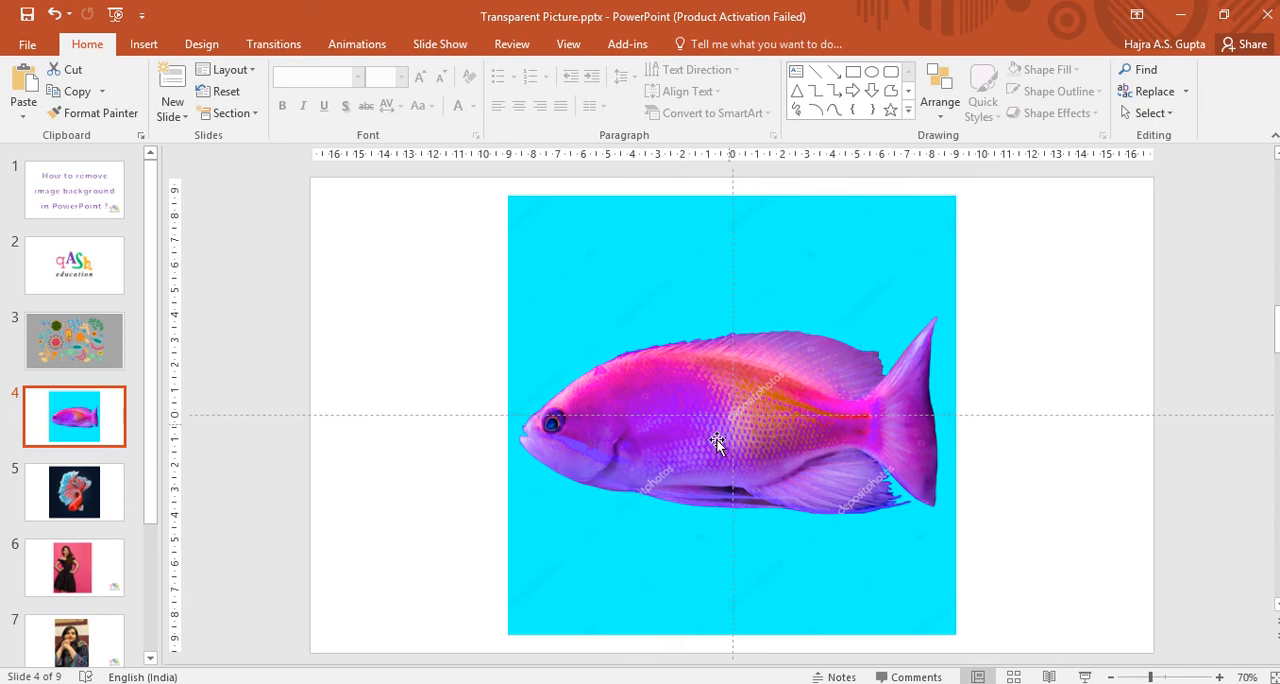
mouse_move(576, 262)
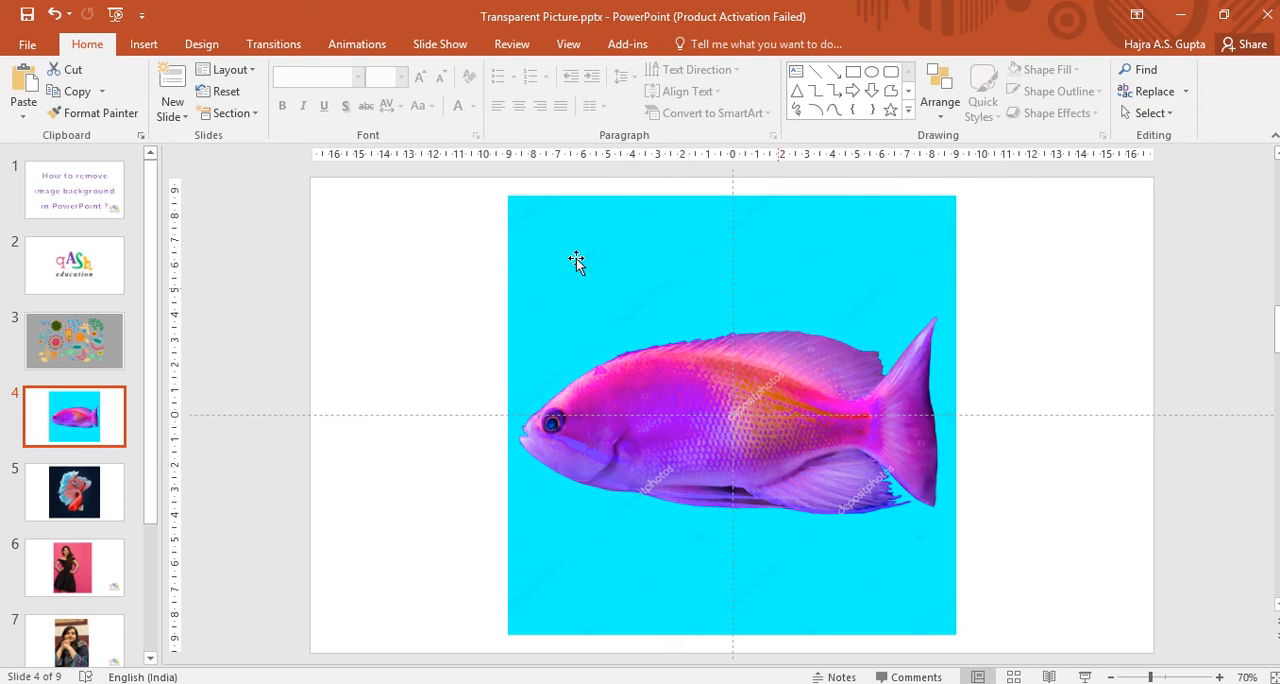
mouse_move(684, 290)
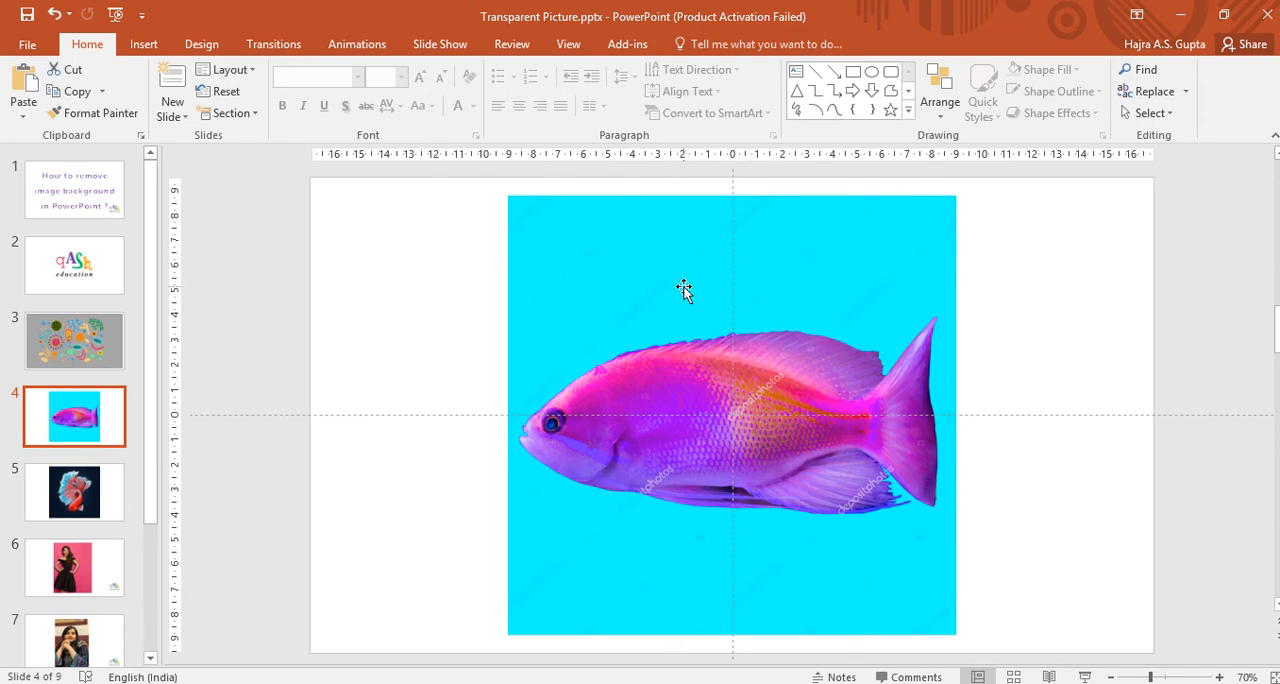
click(684, 290)
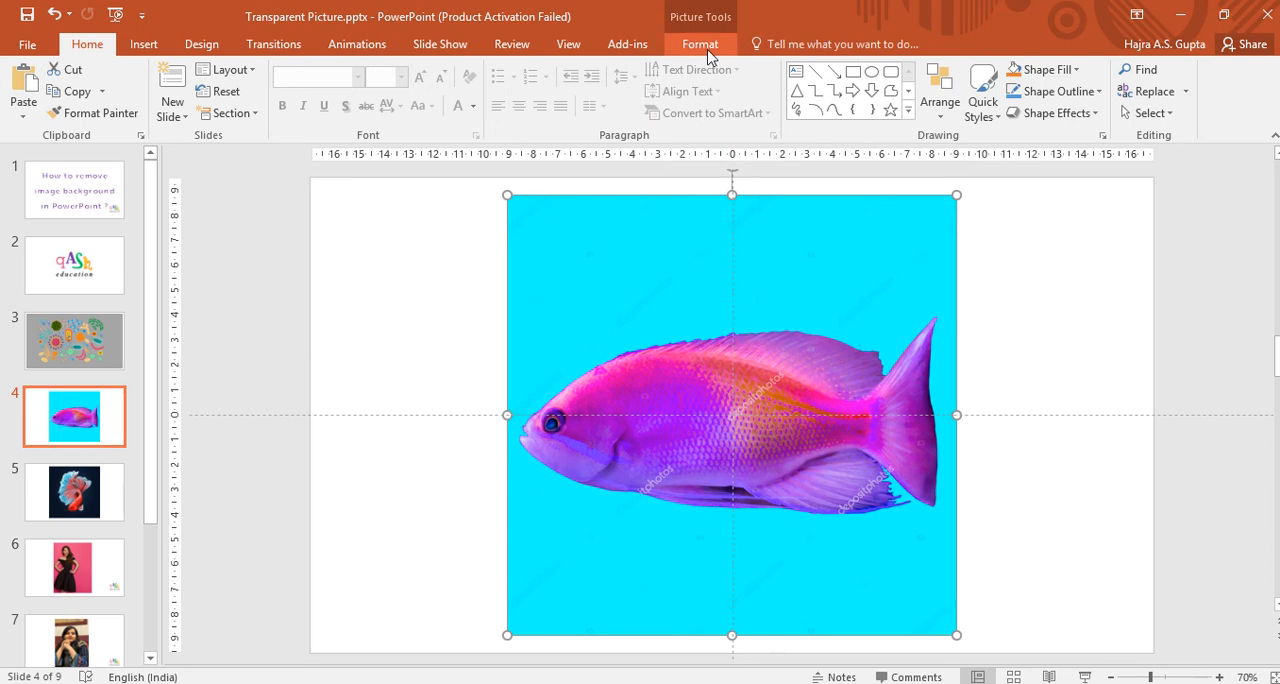
click(700, 44)
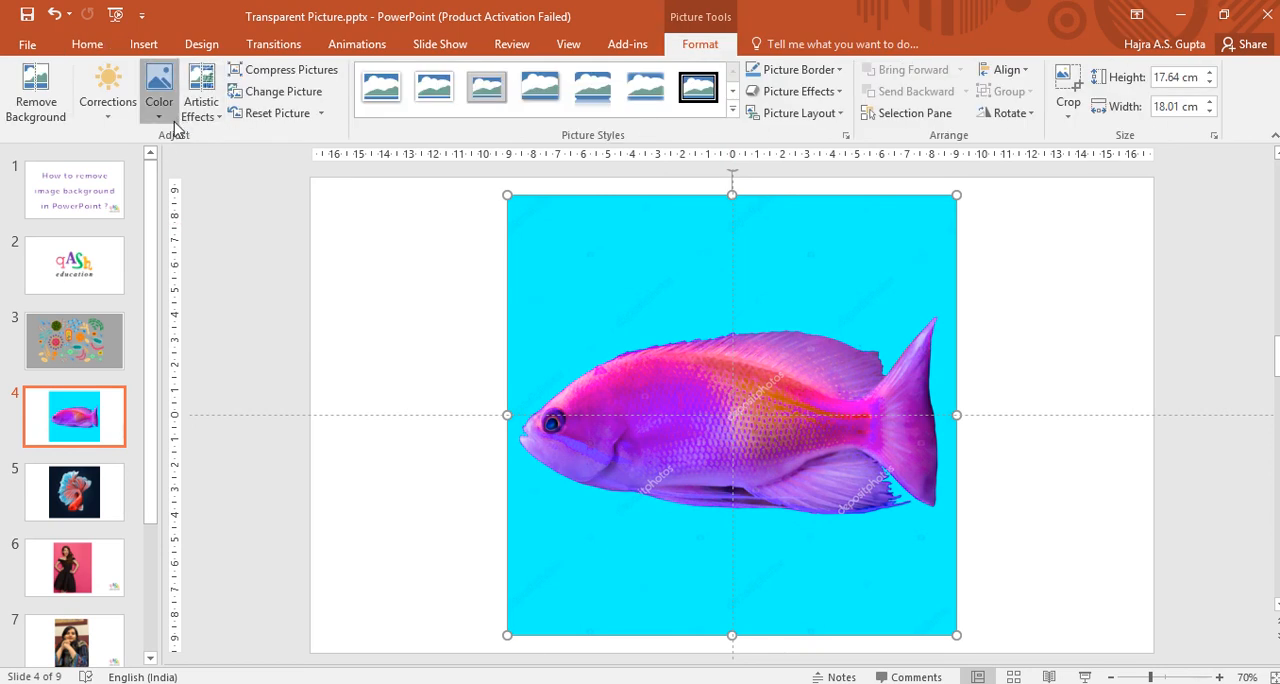
click(160, 90)
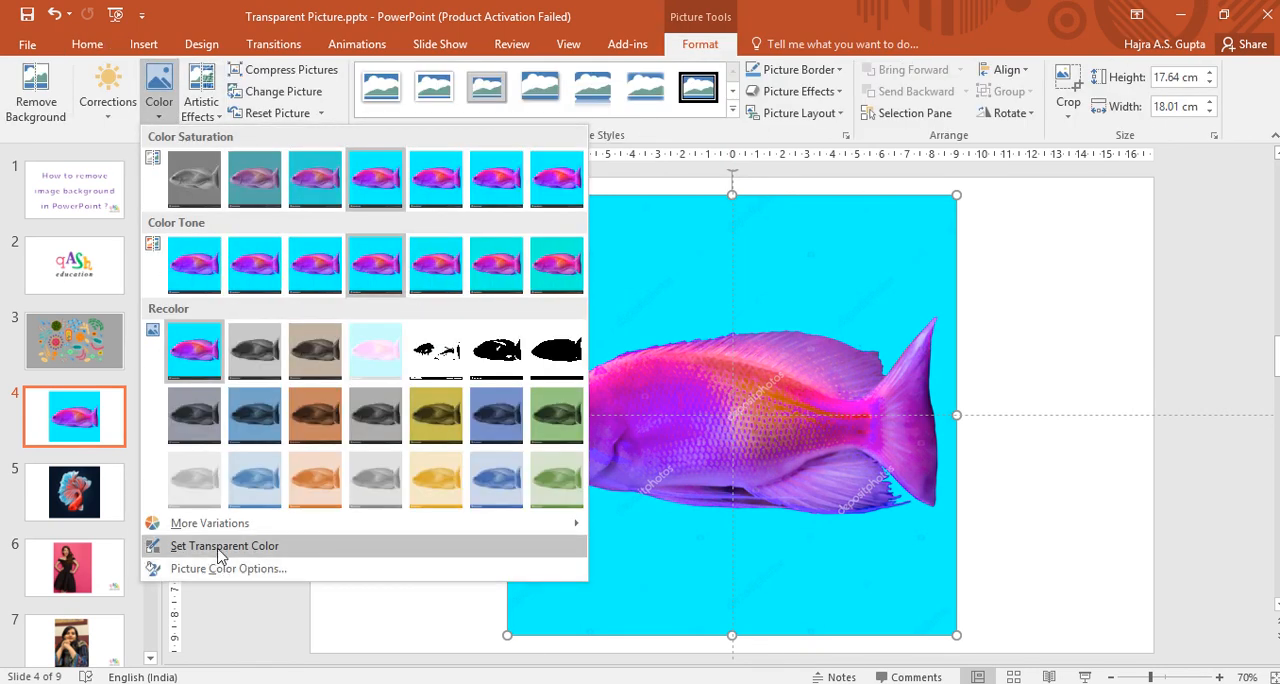
click(224, 544)
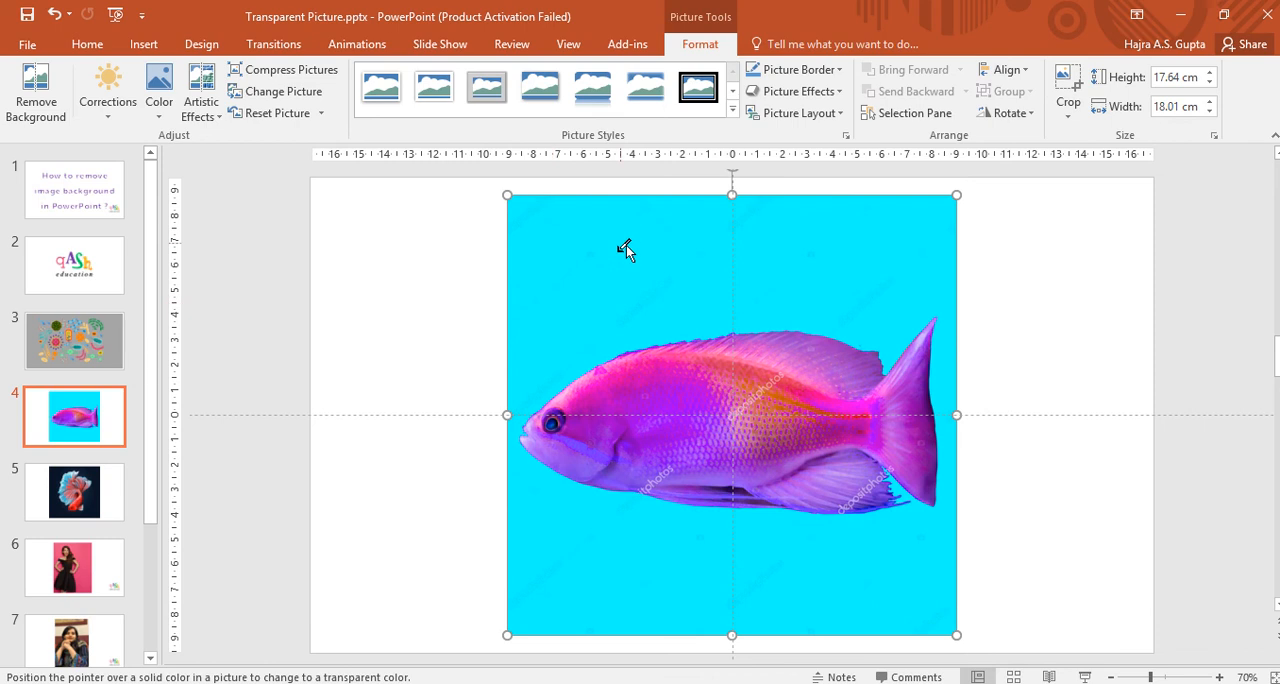
mouse_move(614, 276)
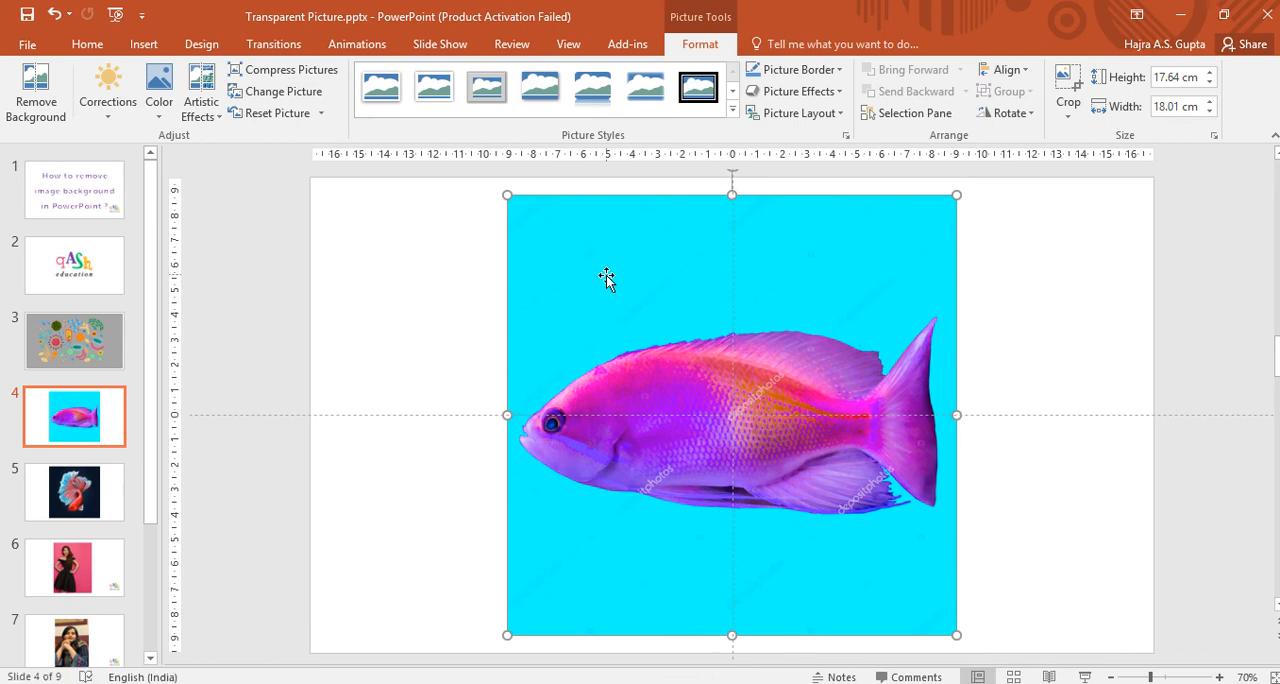
click(36, 90)
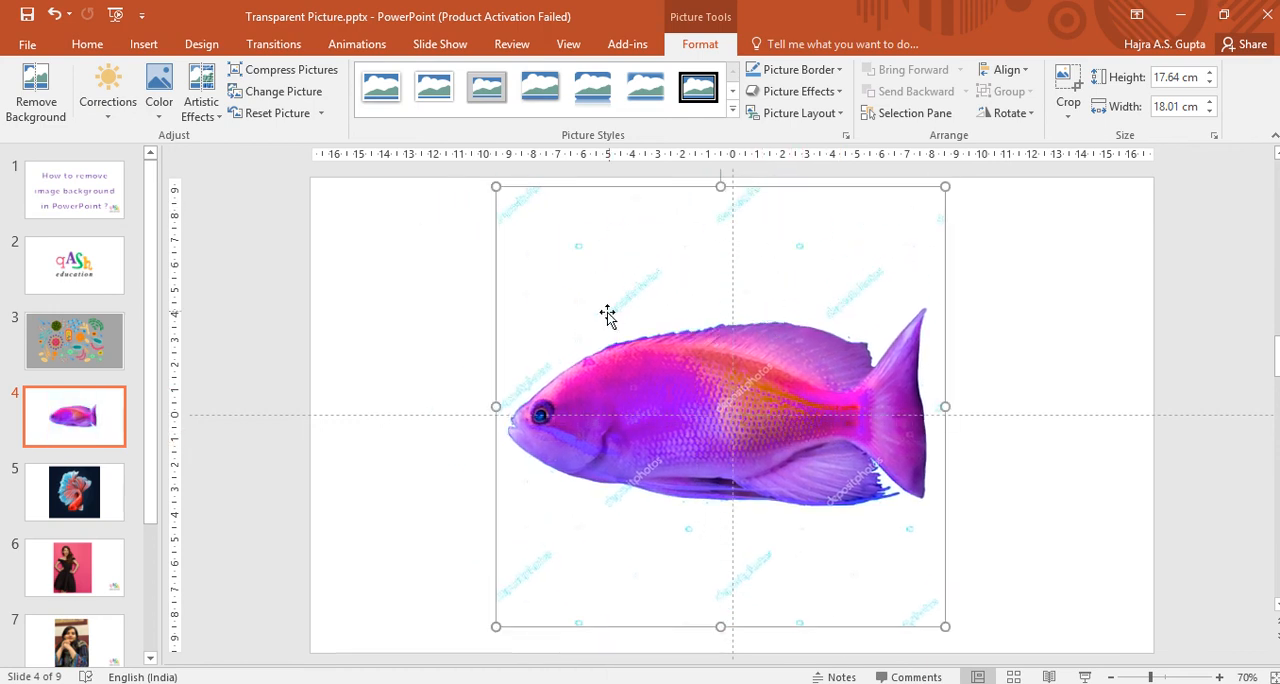
mouse_move(636, 310)
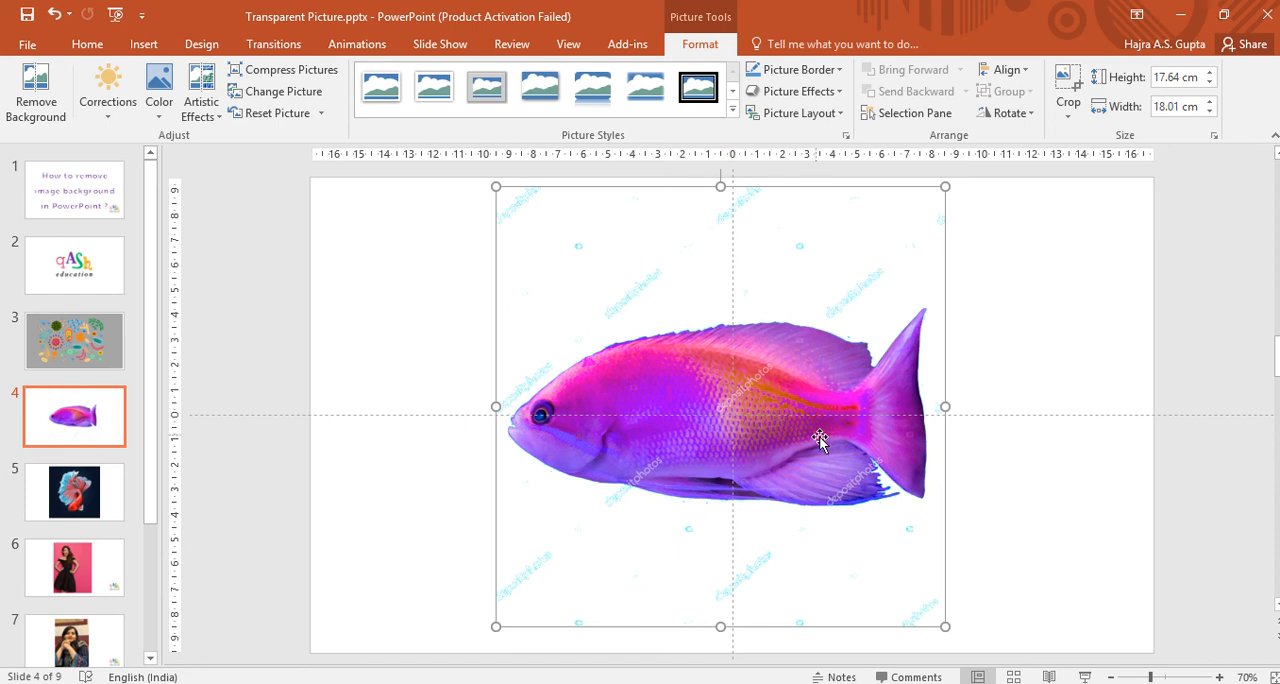
Nudge the purple fish slightly left and move on to the betta fish slide
drag(820, 444, 770, 540)
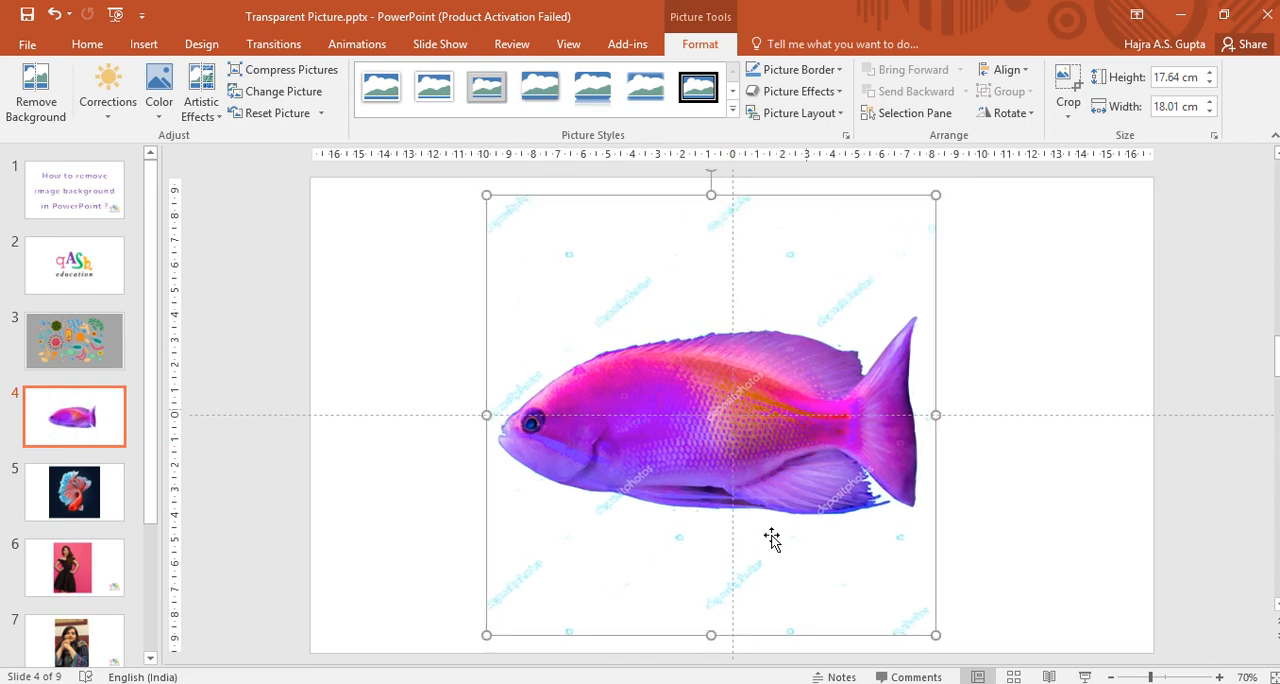
click(74, 492)
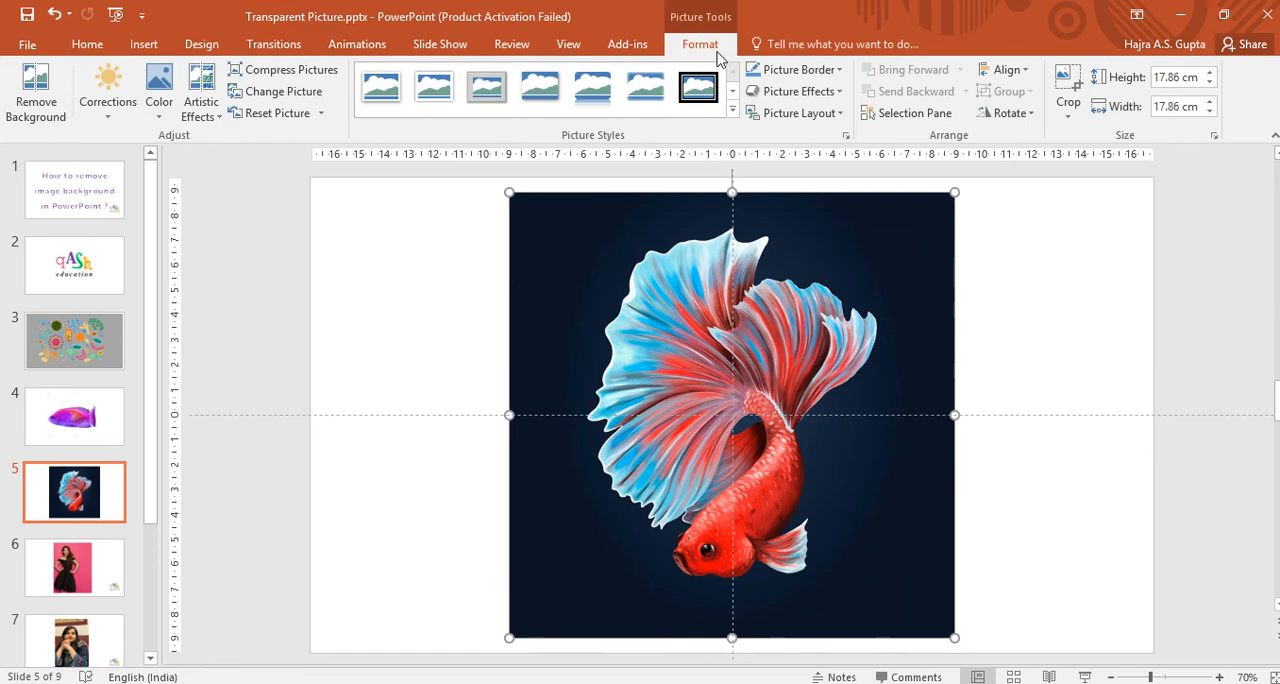
Apply Set Transparent Color to the betta fish picture's dark navy background
click(160, 90)
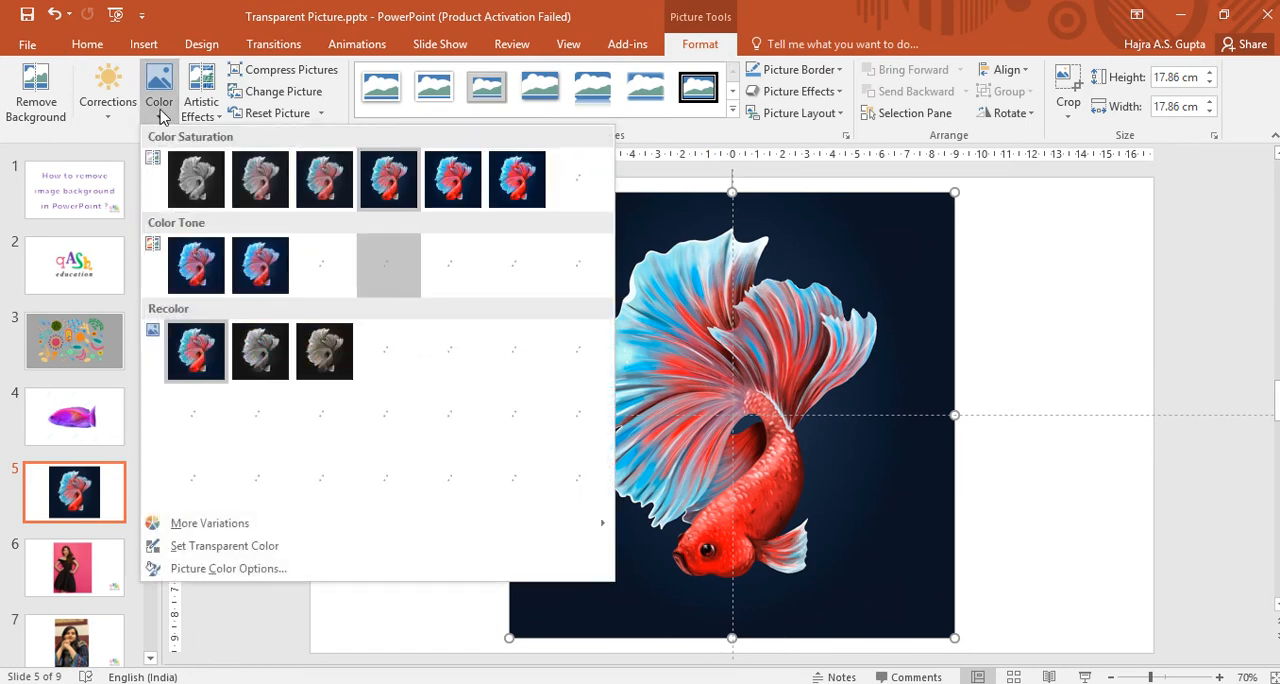
click(224, 544)
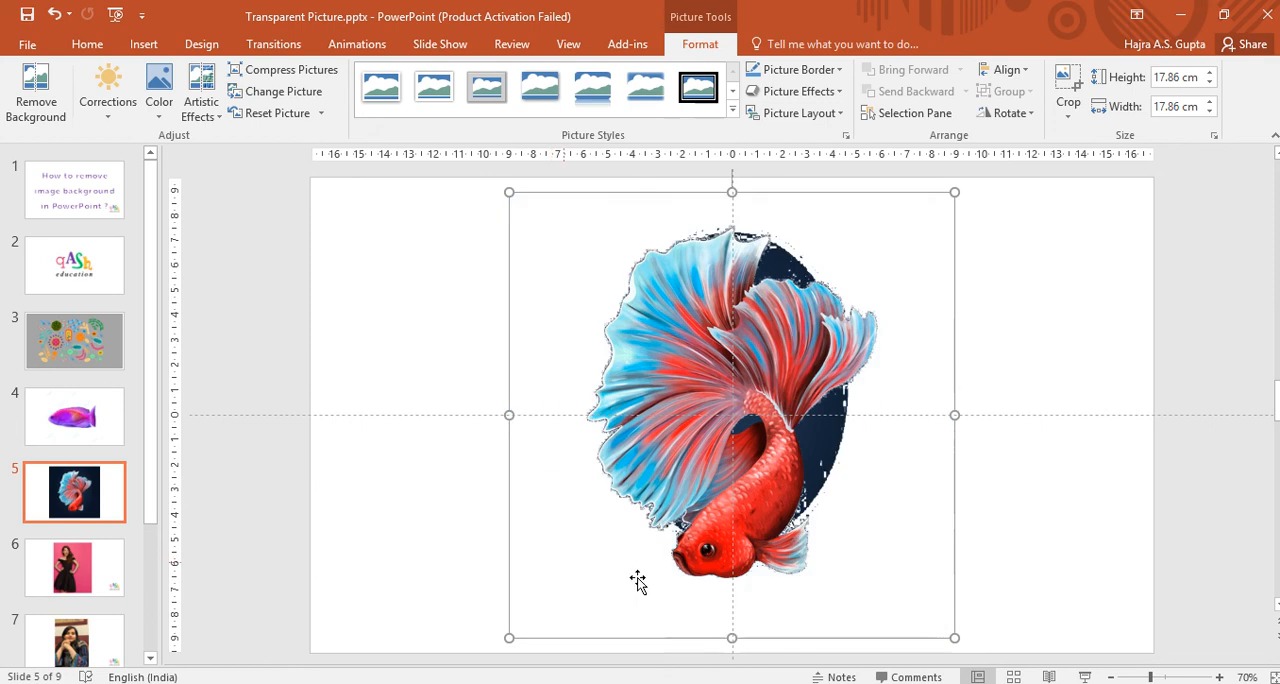
mouse_move(624, 404)
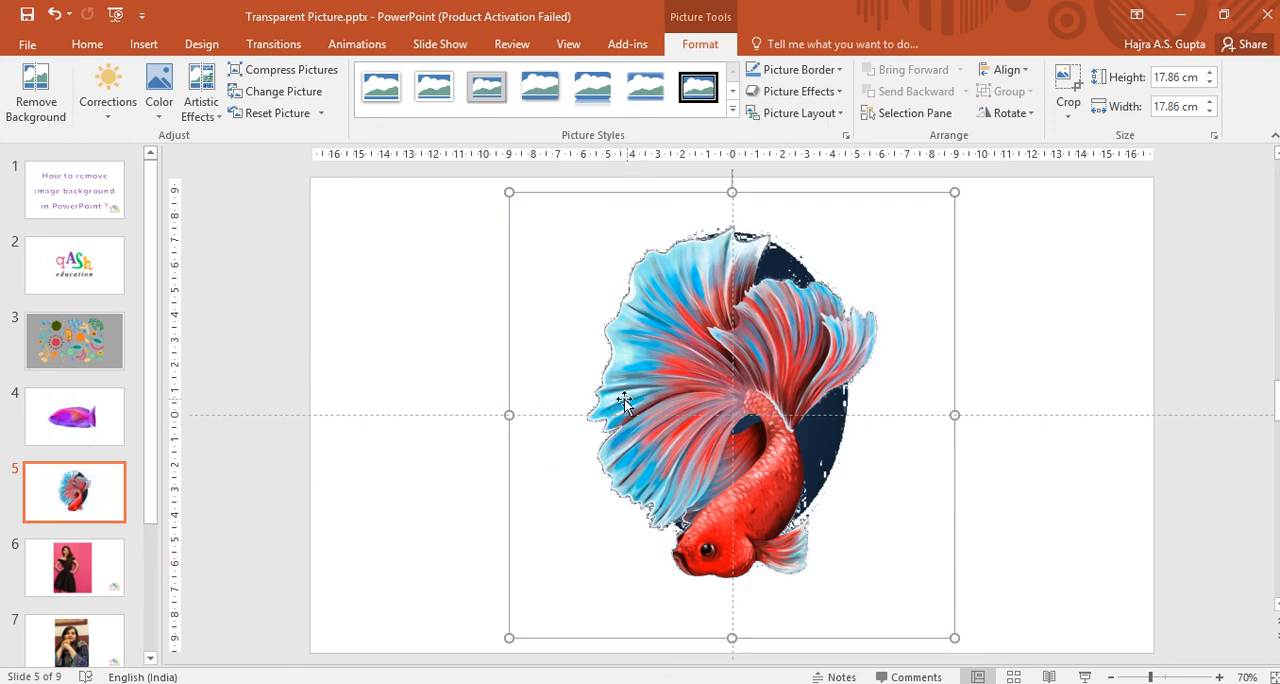
mouse_move(638, 388)
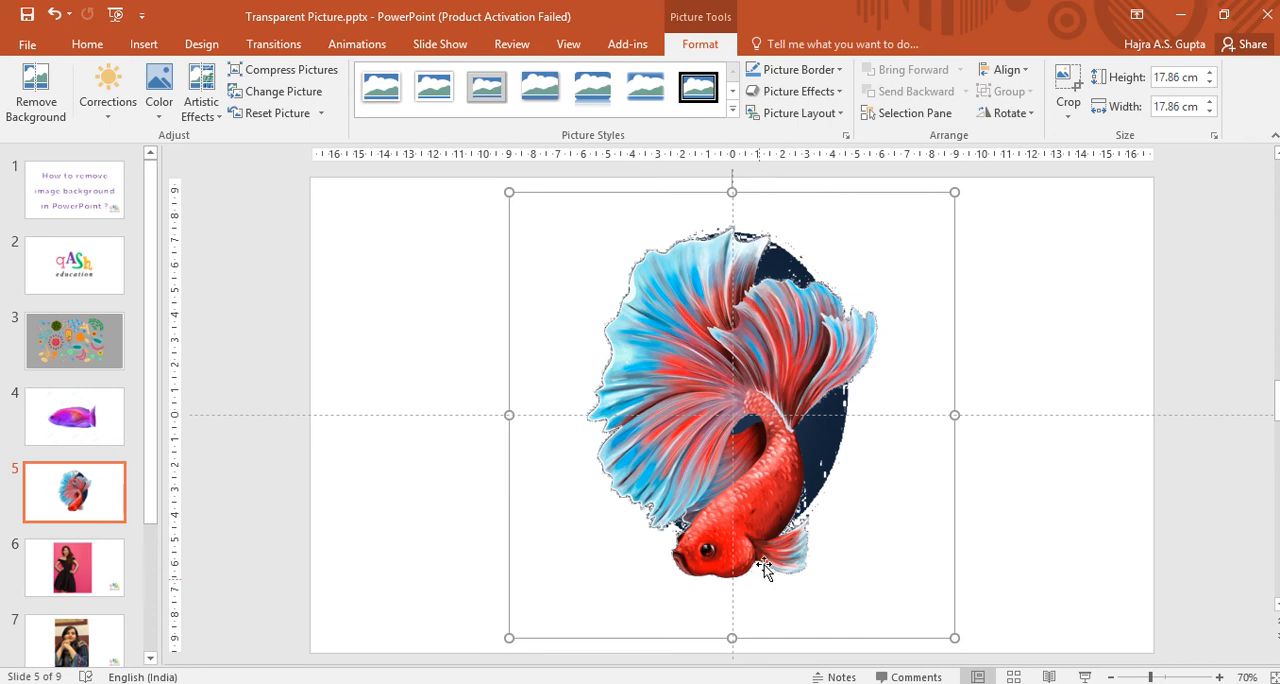
mouse_move(778, 520)
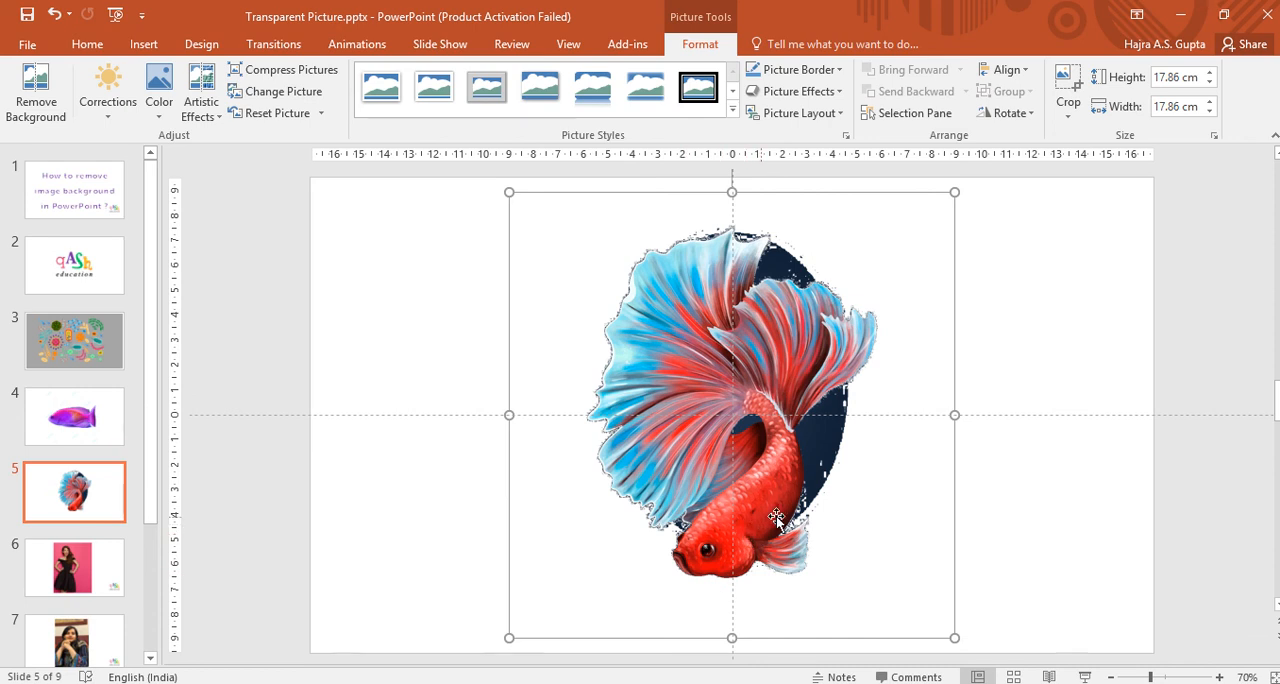
mouse_move(824, 444)
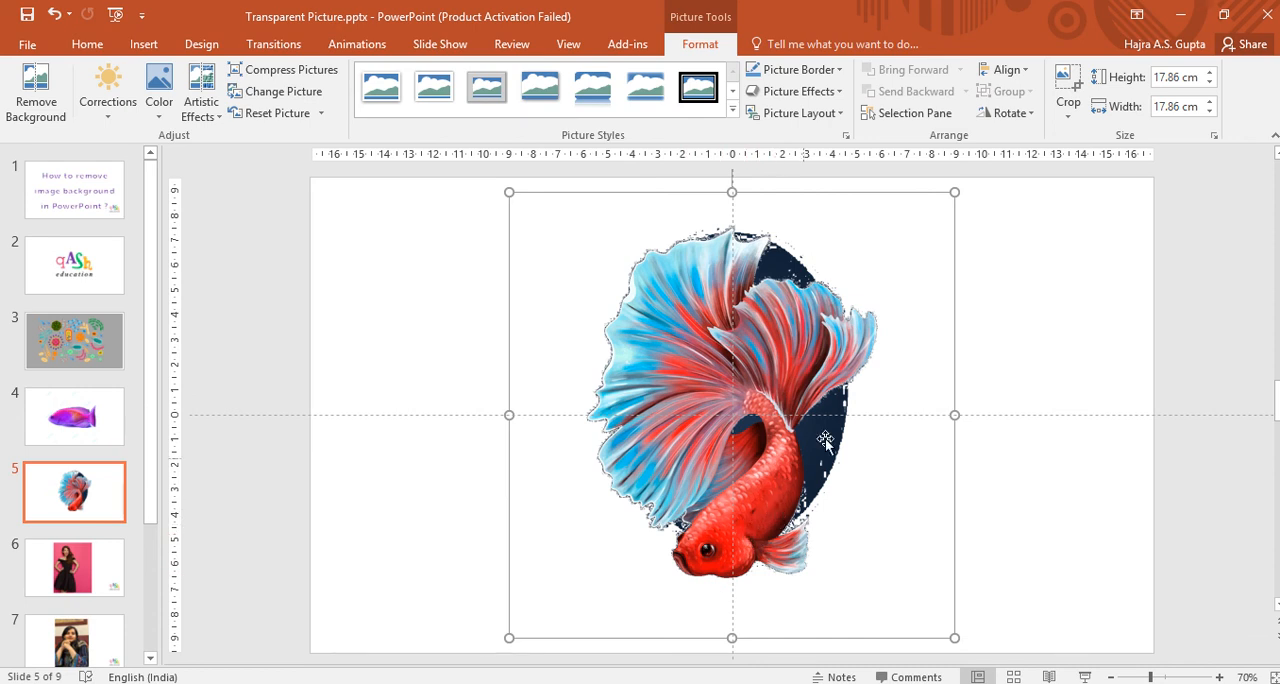
mouse_move(878, 488)
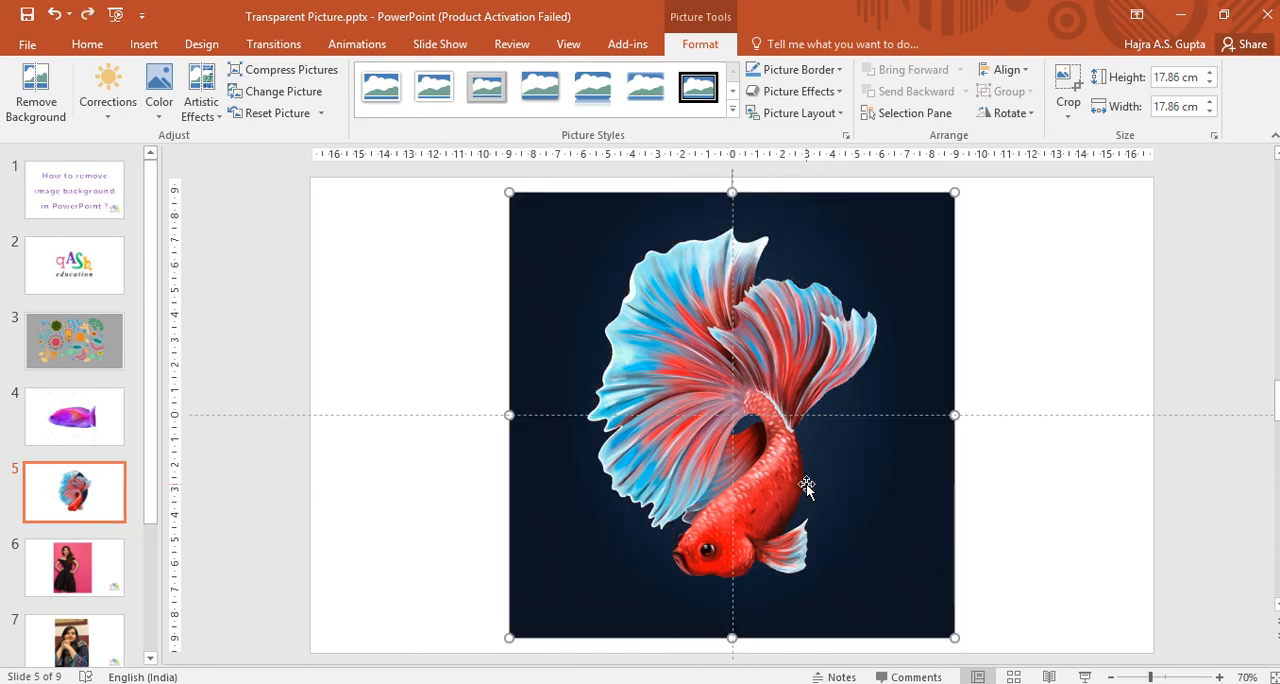
mouse_move(578, 582)
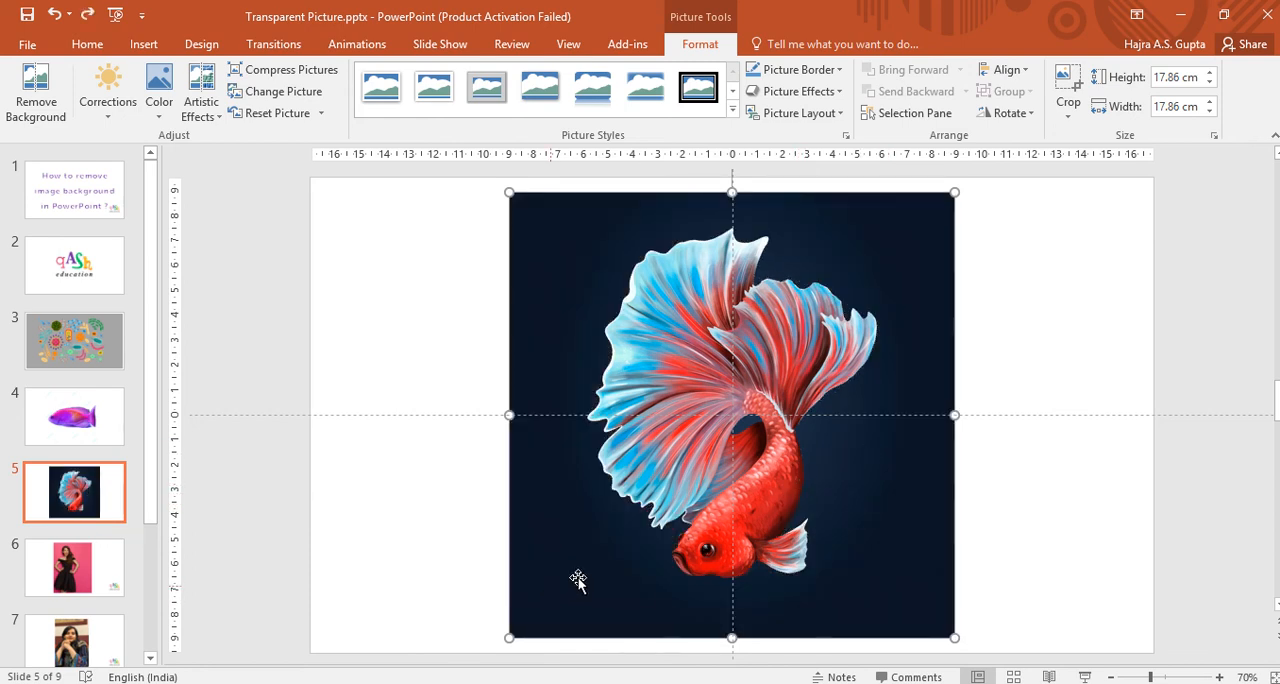
mouse_move(558, 570)
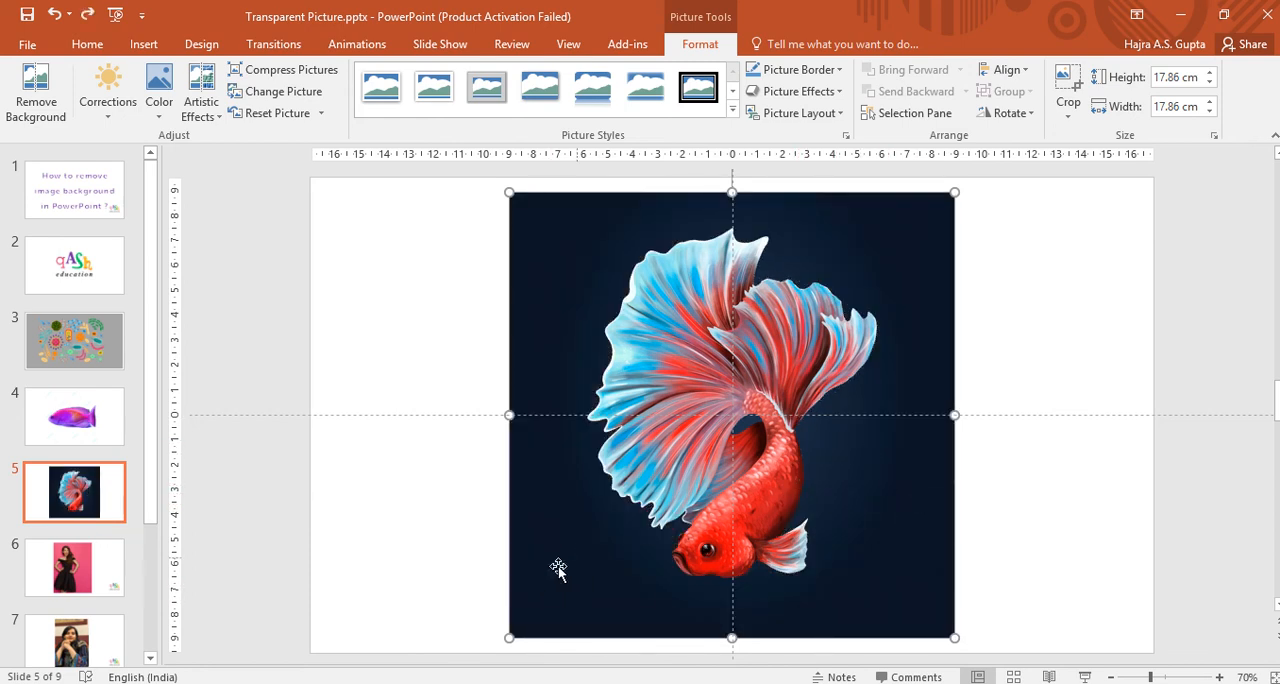
click(158, 90)
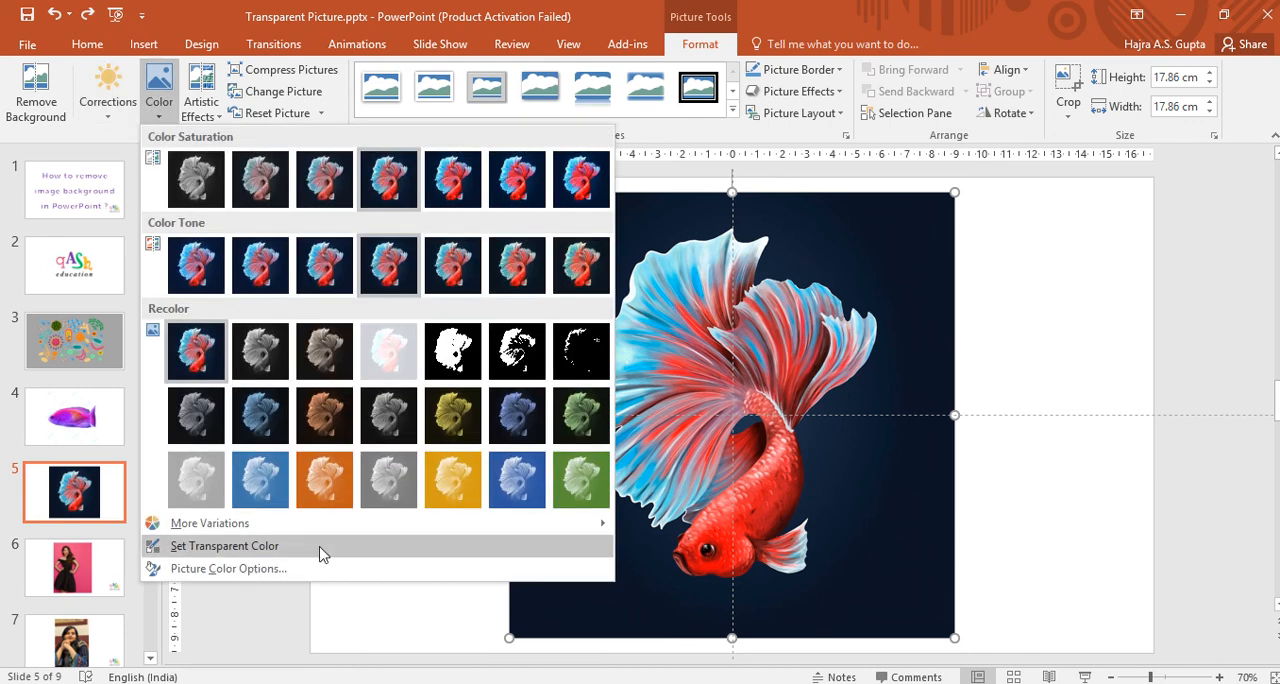
click(224, 544)
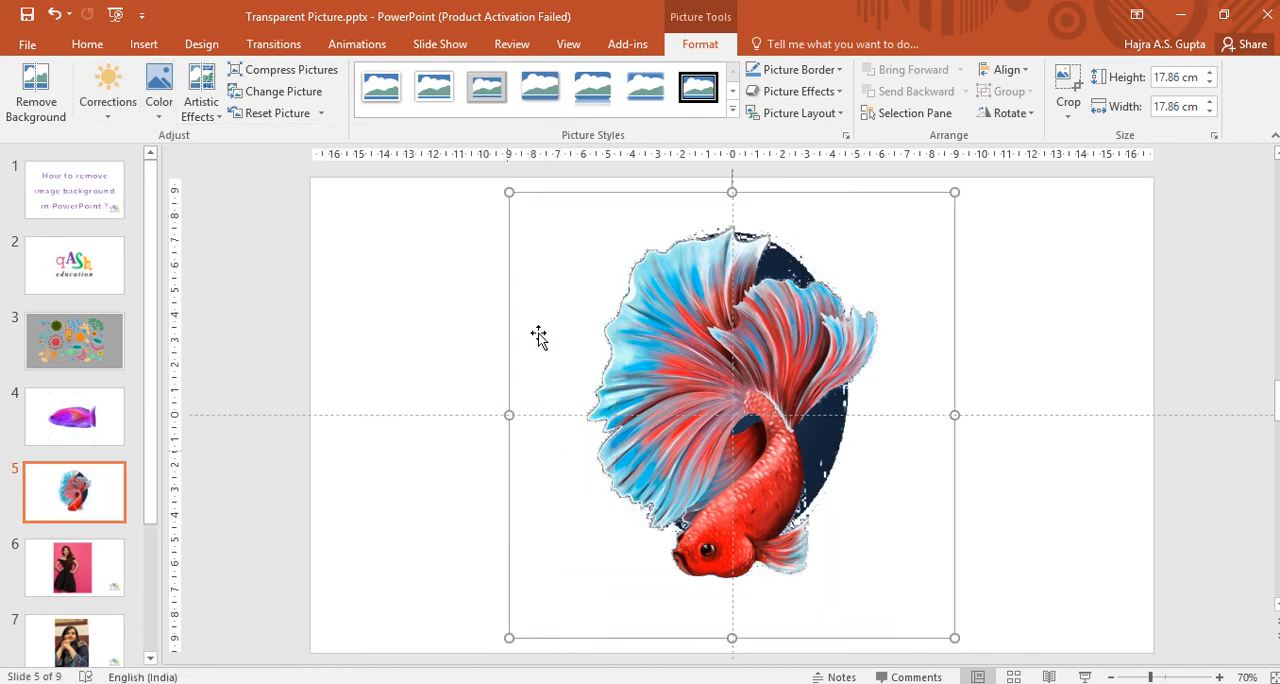
mouse_move(808, 360)
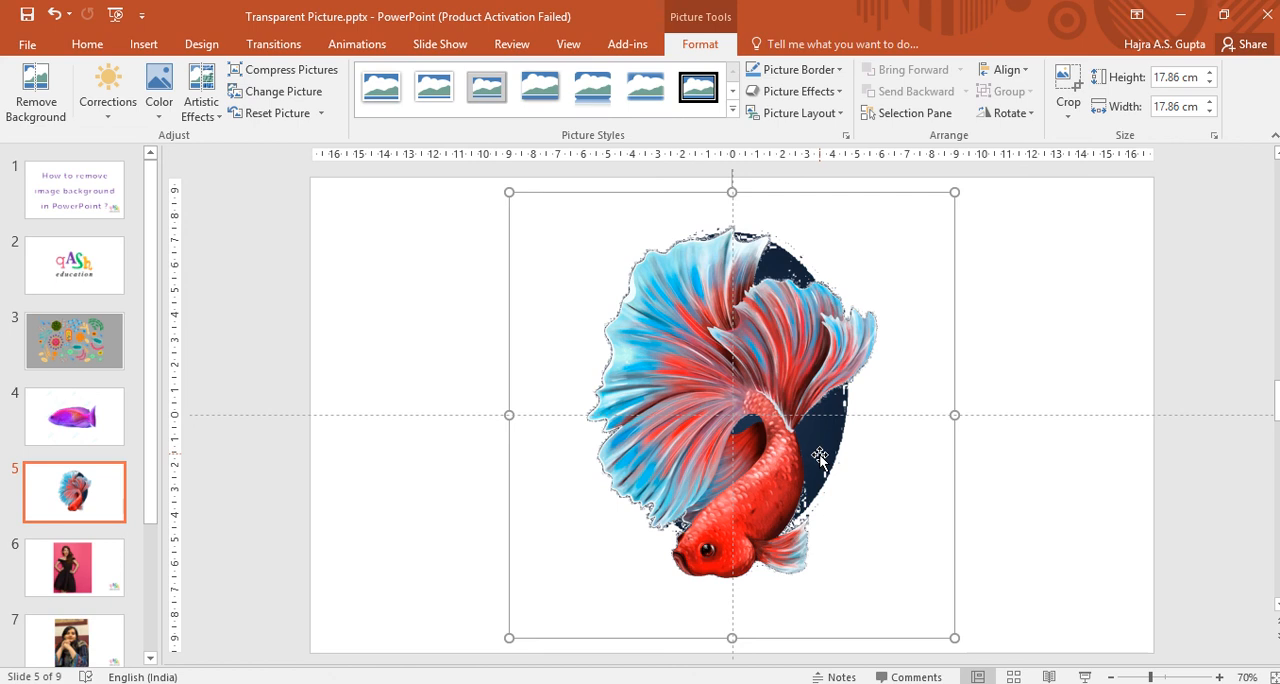
mouse_move(248, 224)
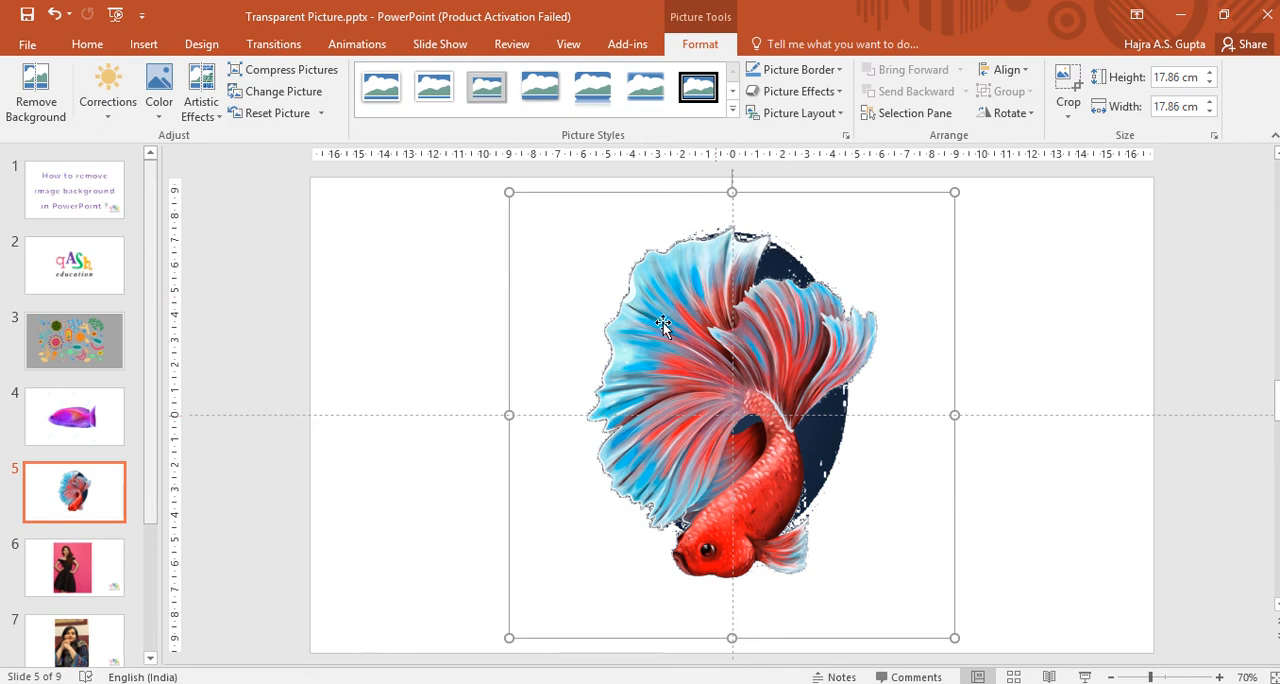
mouse_move(364, 330)
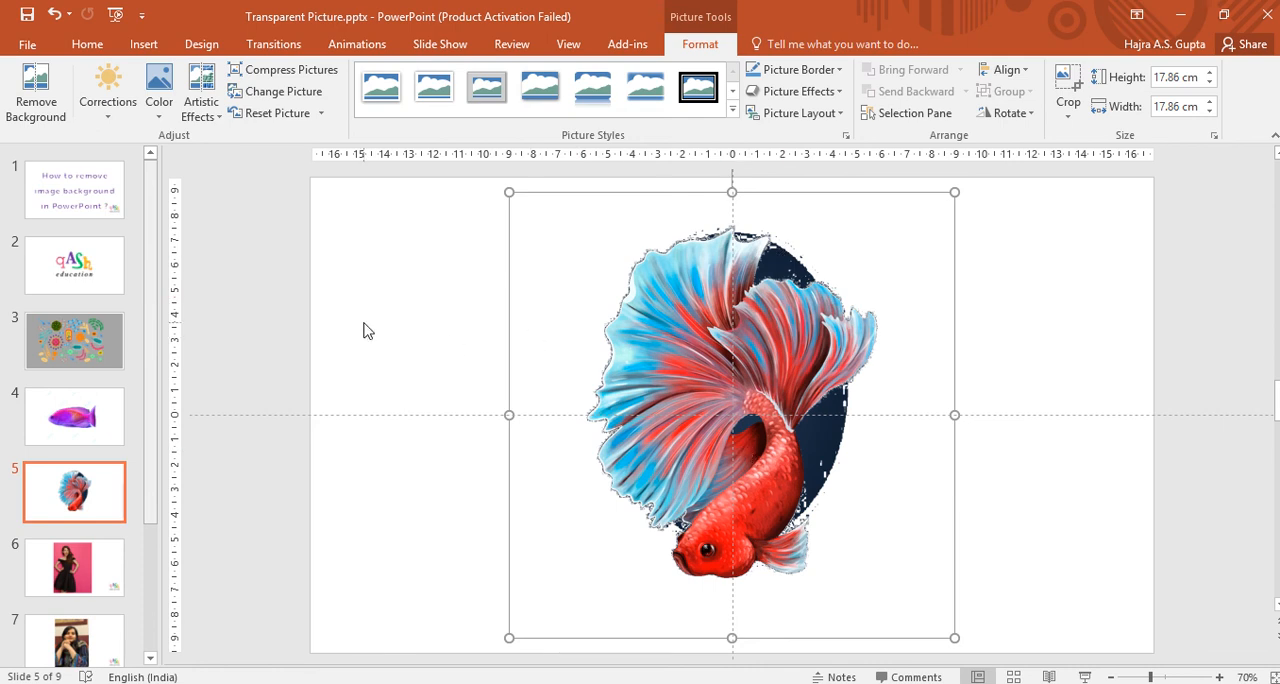
mouse_move(704, 288)
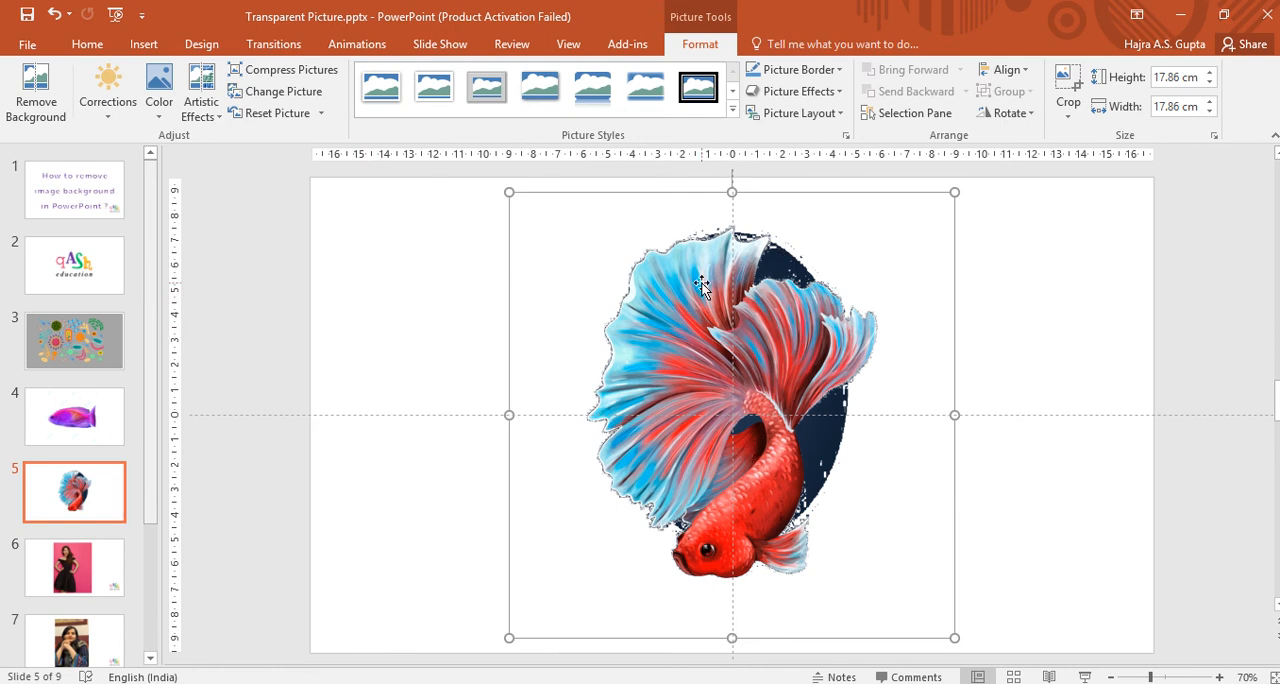
mouse_move(738, 298)
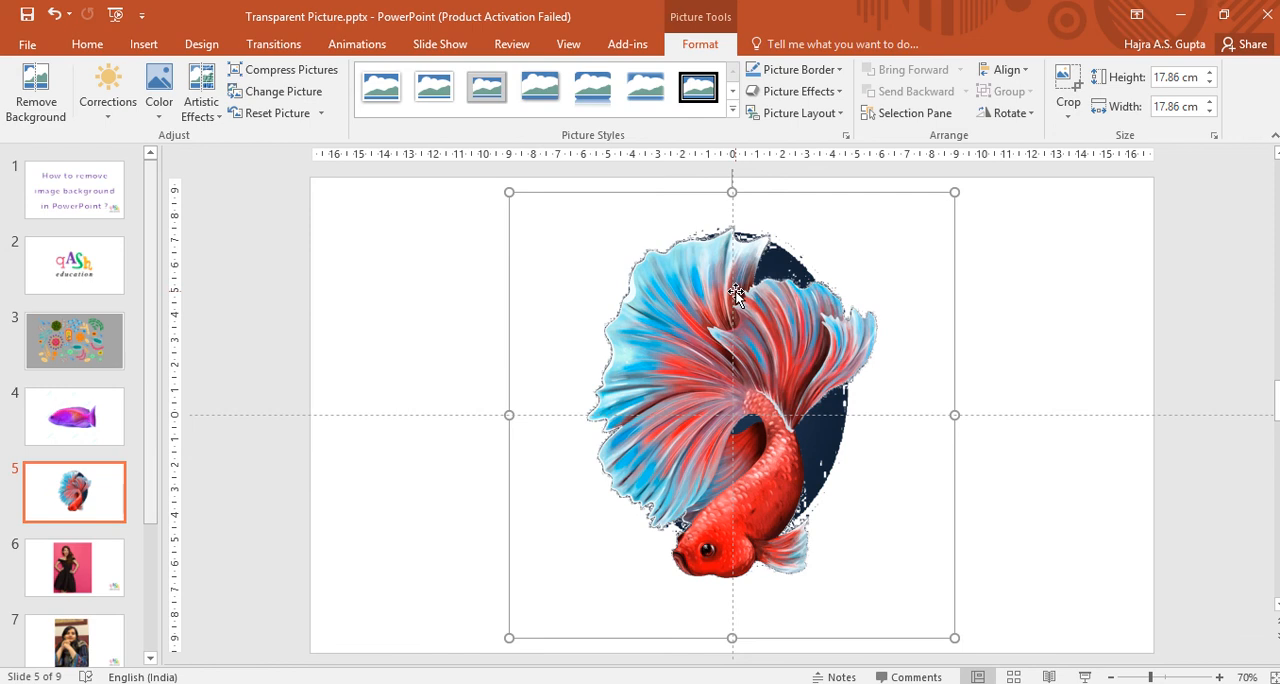
mouse_move(948, 504)
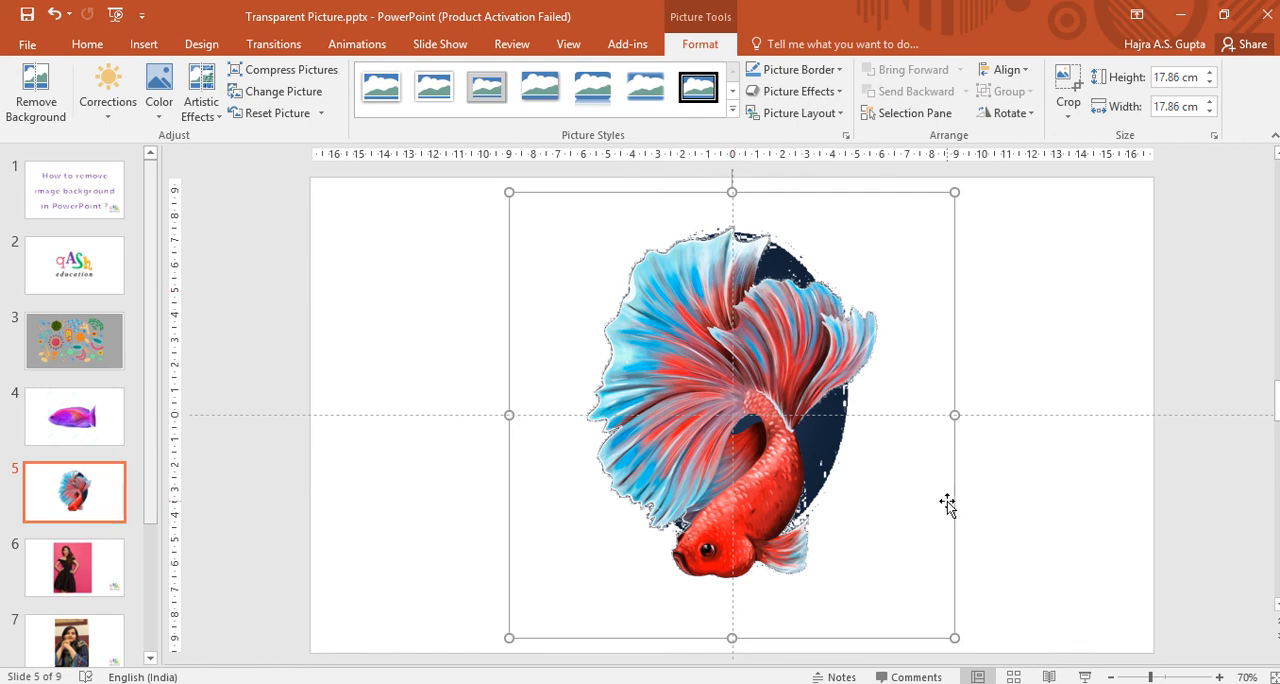
mouse_move(718, 416)
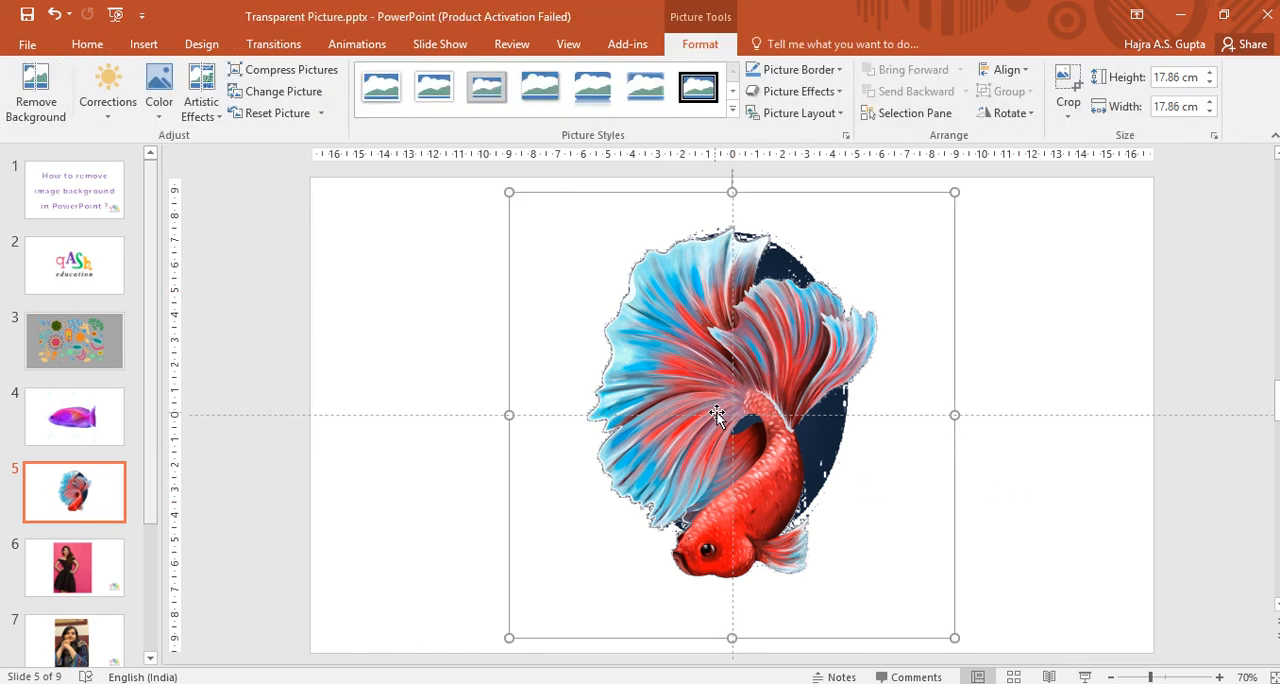
mouse_move(792, 380)
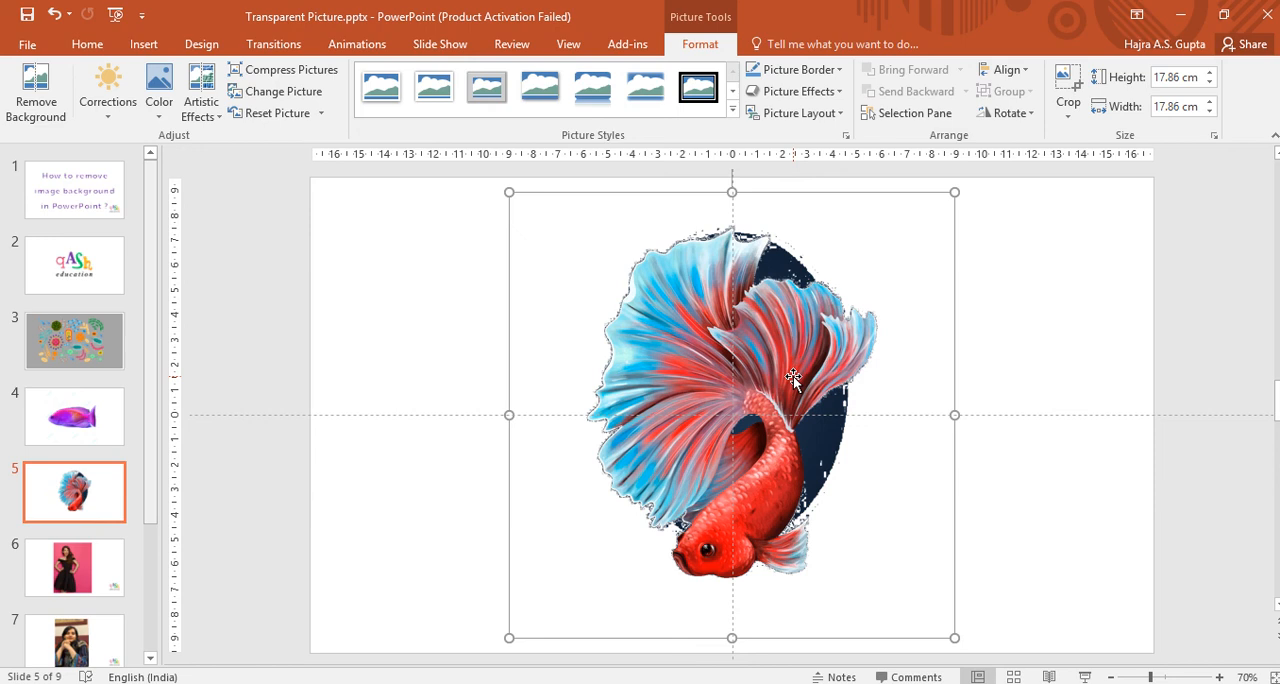